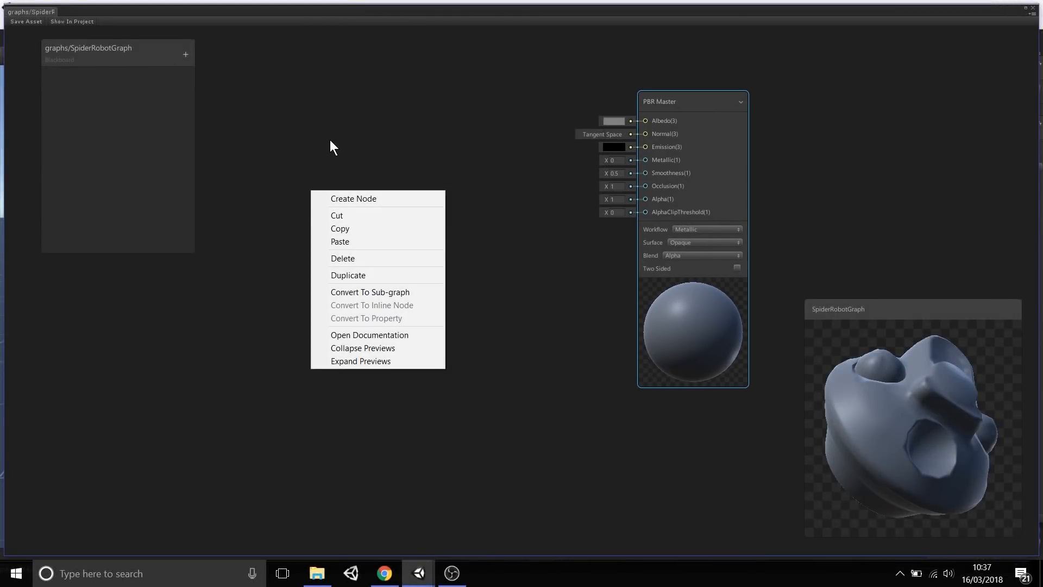
mouse_move(404, 306)
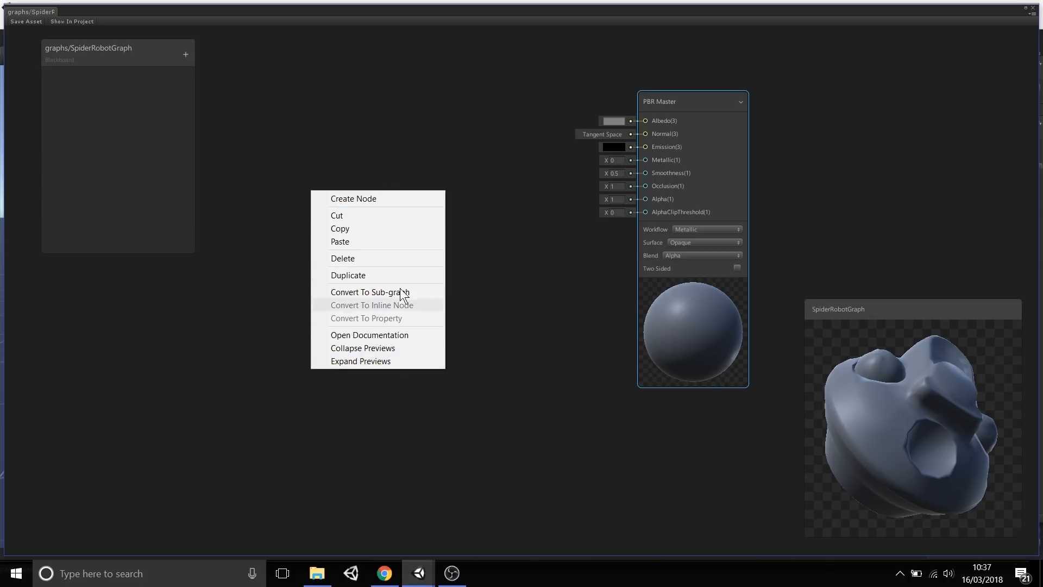
mouse_move(377, 198)
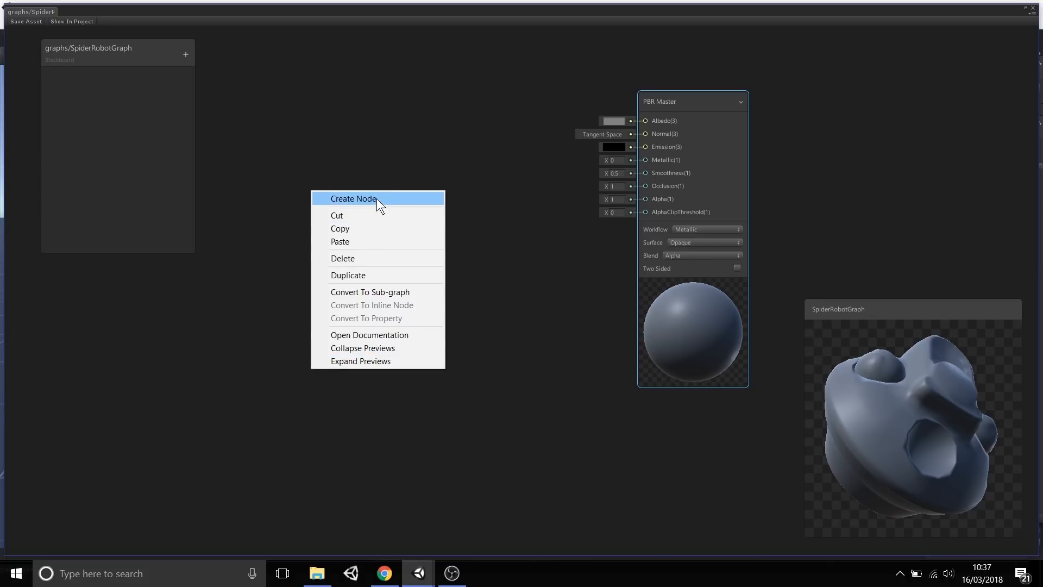
Browse the Create Node list through the Trigonometry, Procedural and Logic categories and return to top level.
left_click(353, 198)
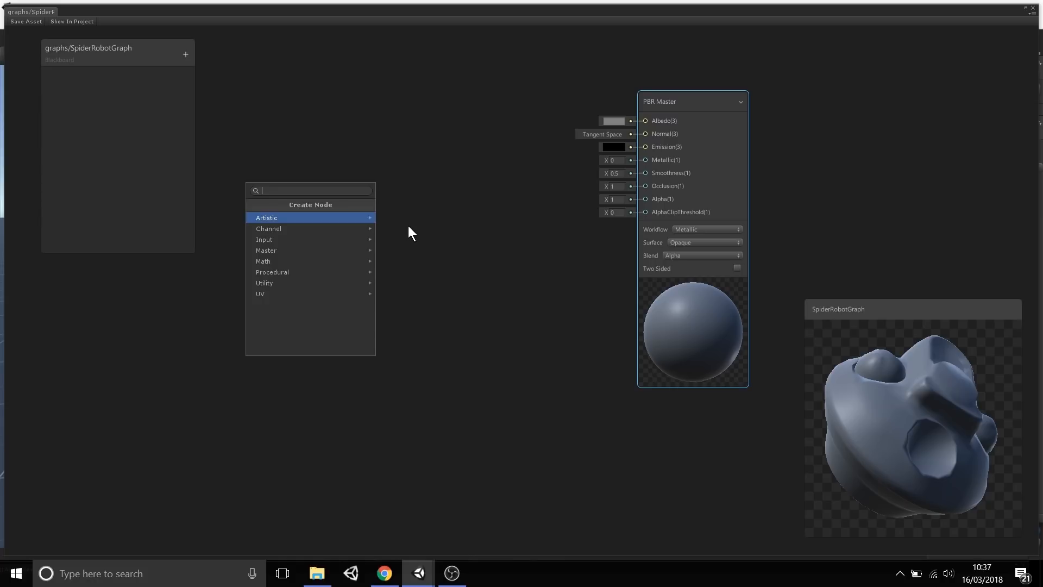
mouse_move(349, 231)
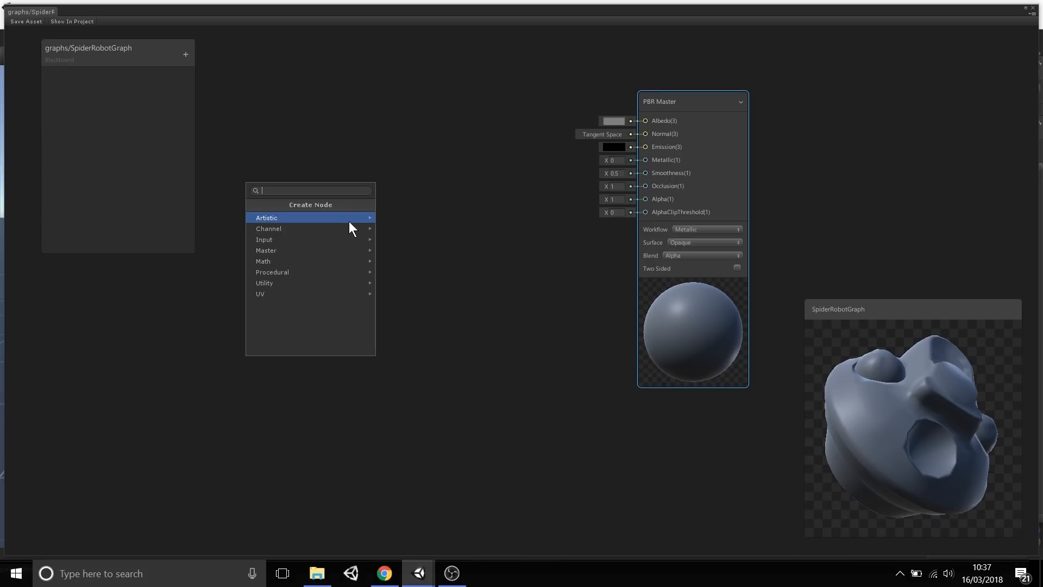
mouse_move(346, 228)
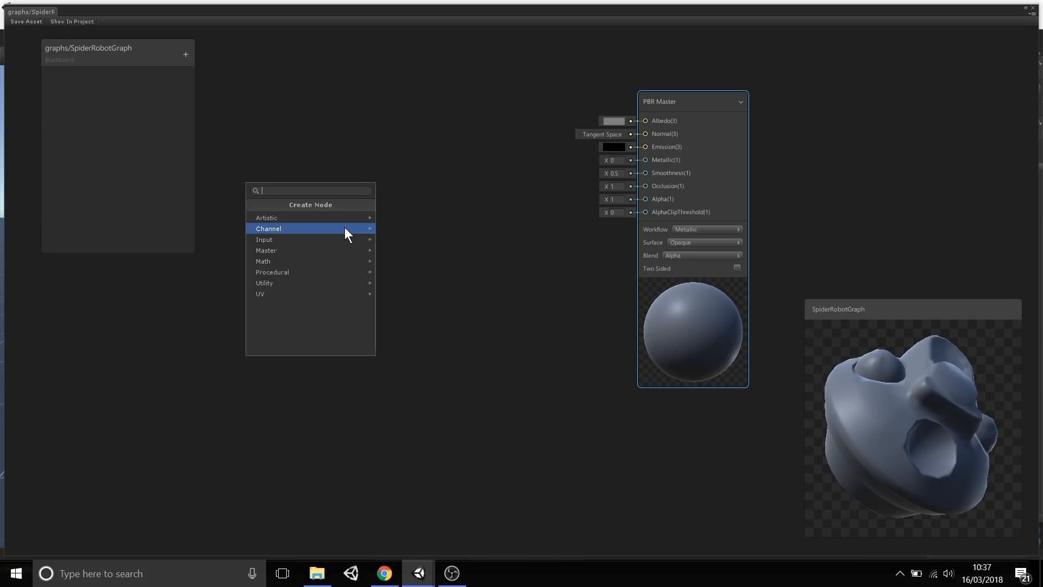
mouse_move(333, 217)
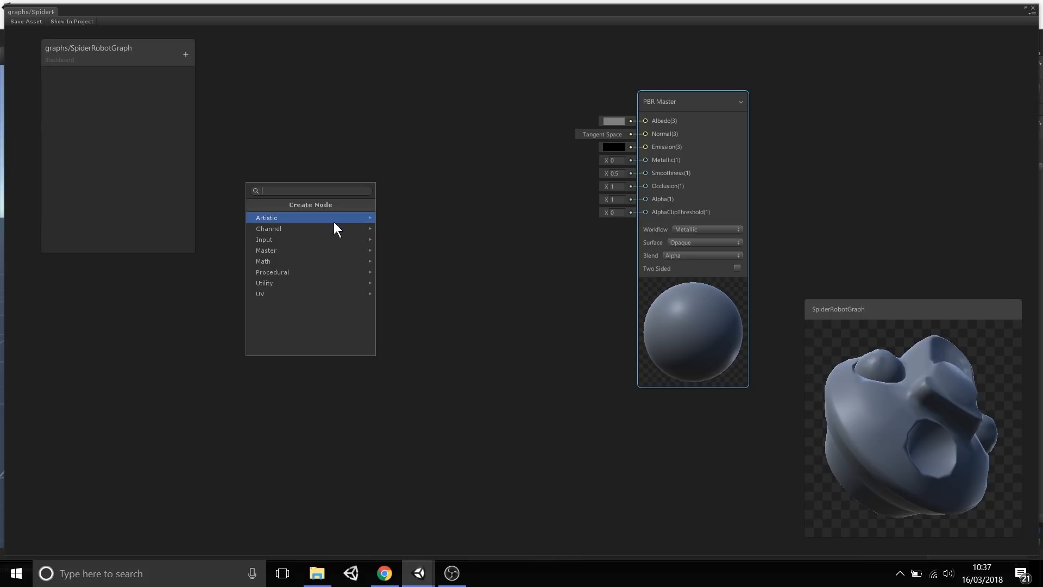
mouse_move(333, 239)
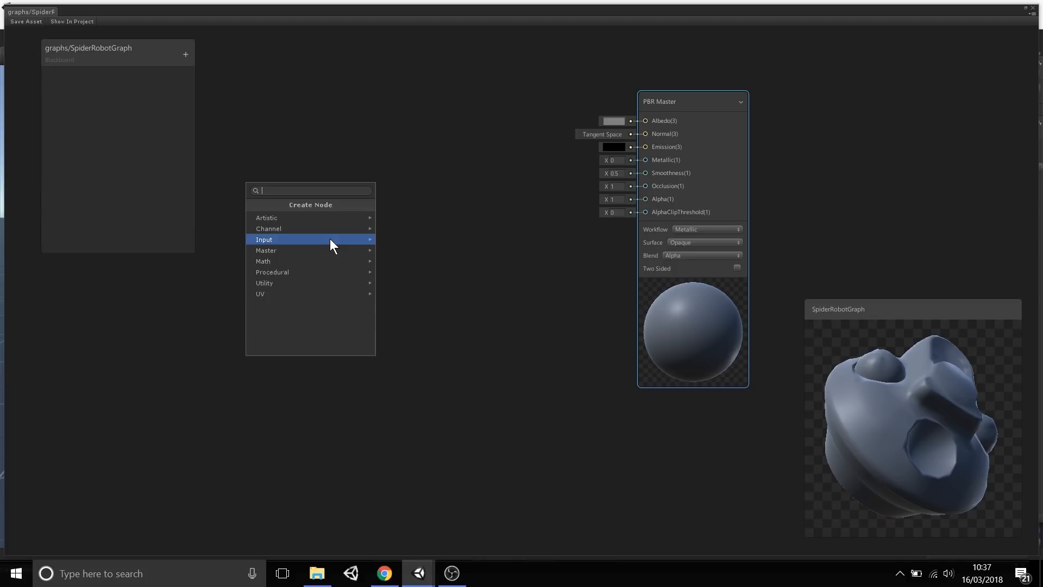
mouse_move(333, 265)
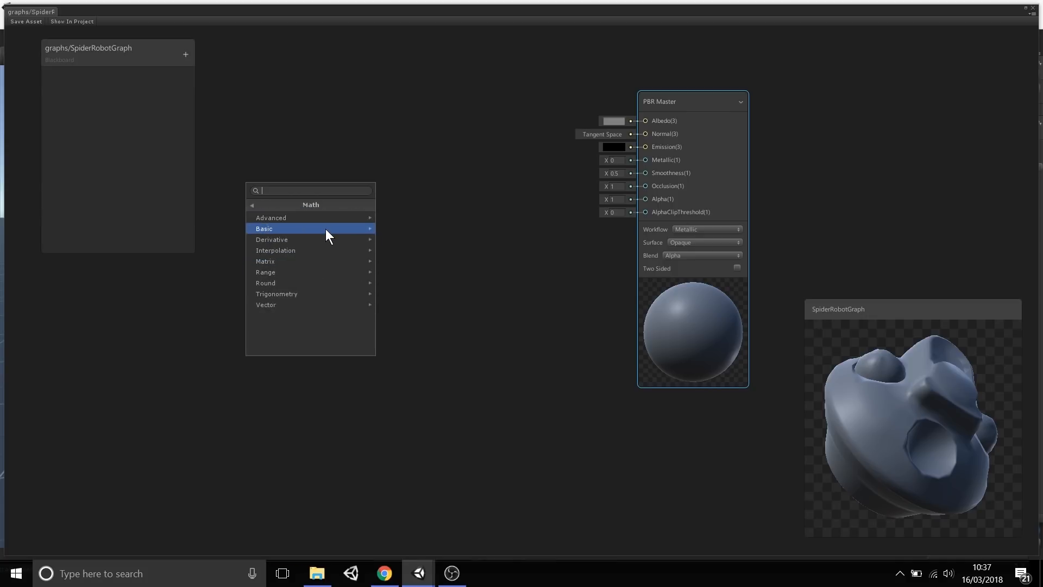
left_click(252, 204)
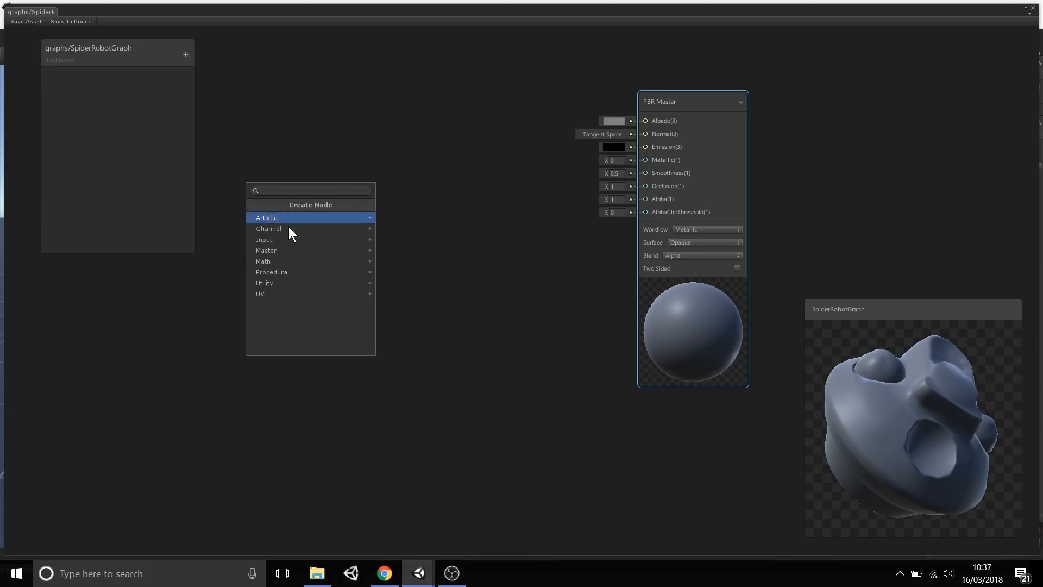
left_click(263, 261)
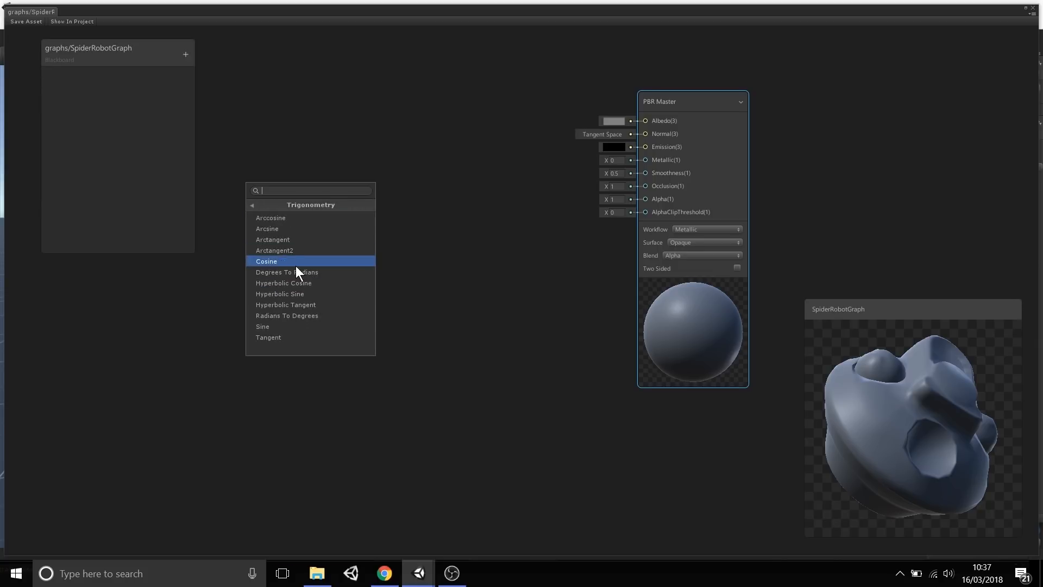
left_click(252, 204)
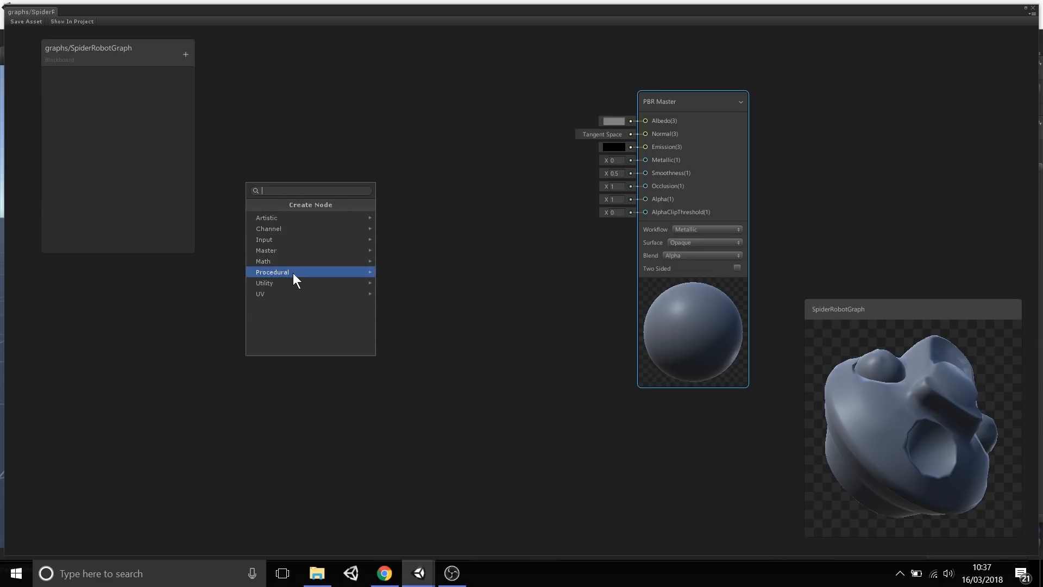
left_click(272, 272)
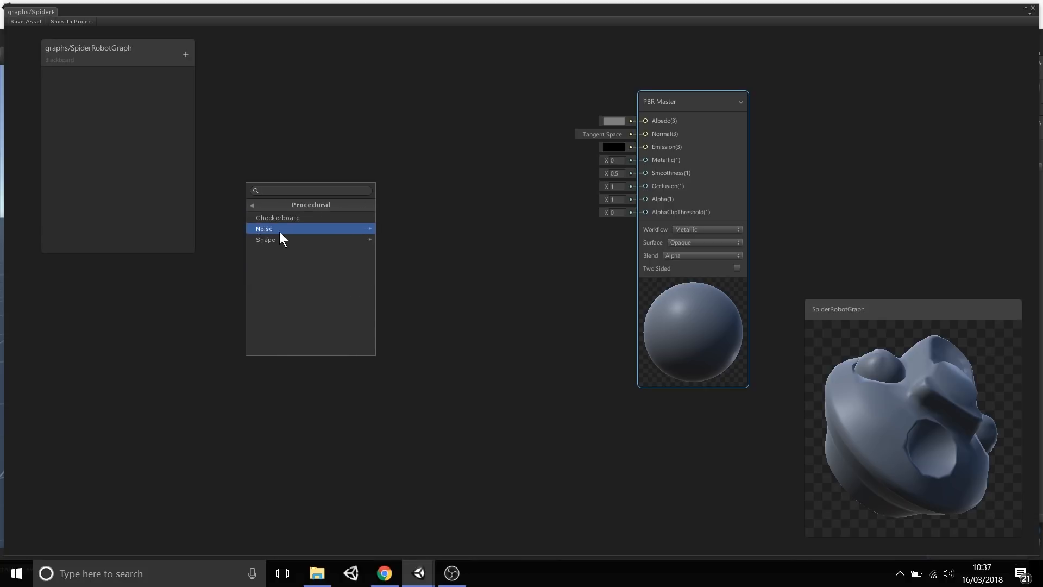
mouse_move(277, 218)
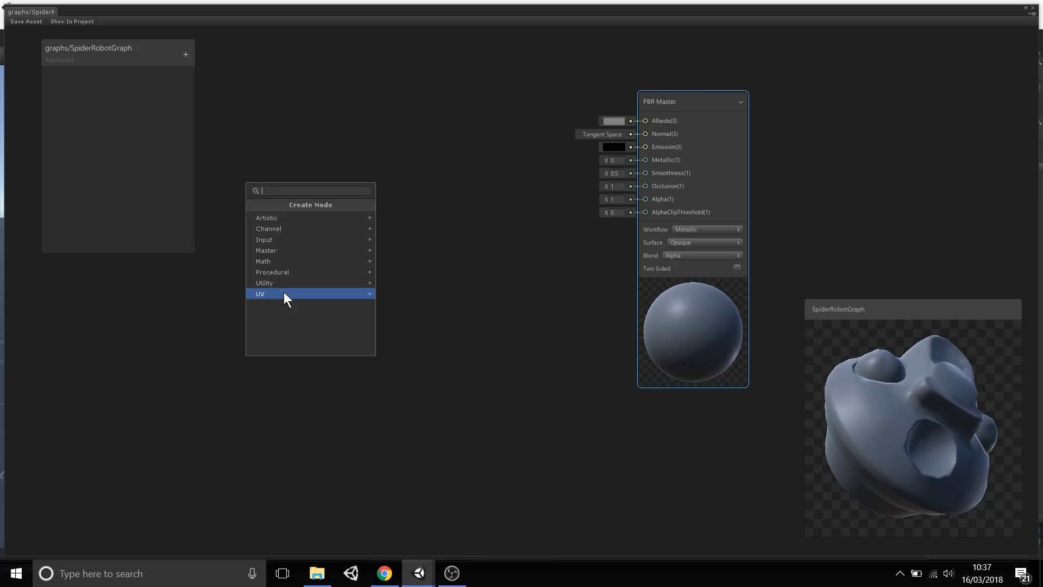
left_click(272, 271)
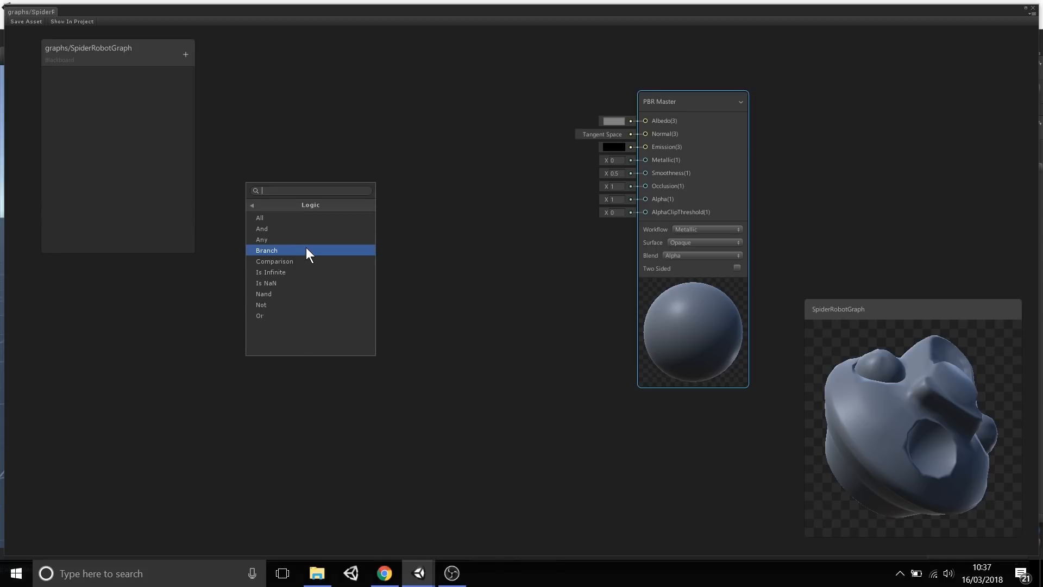
left_click(252, 205)
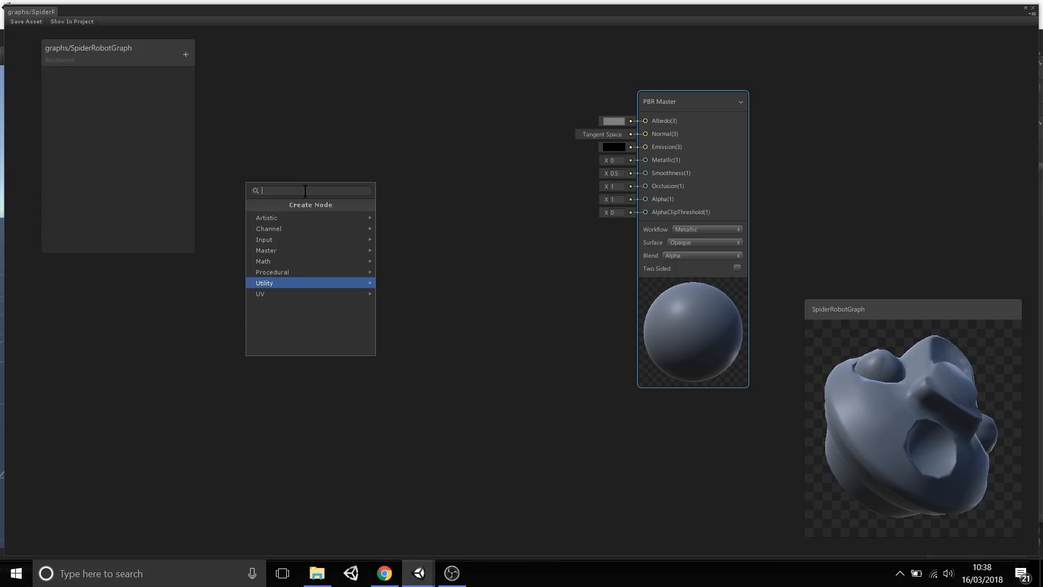
mouse_move(751, 346)
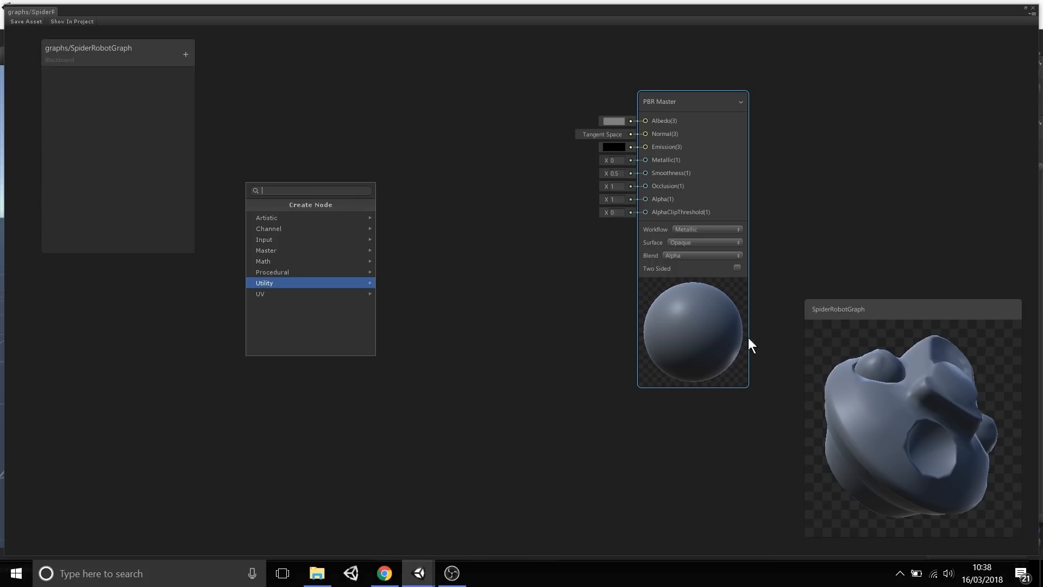
mouse_move(379, 186)
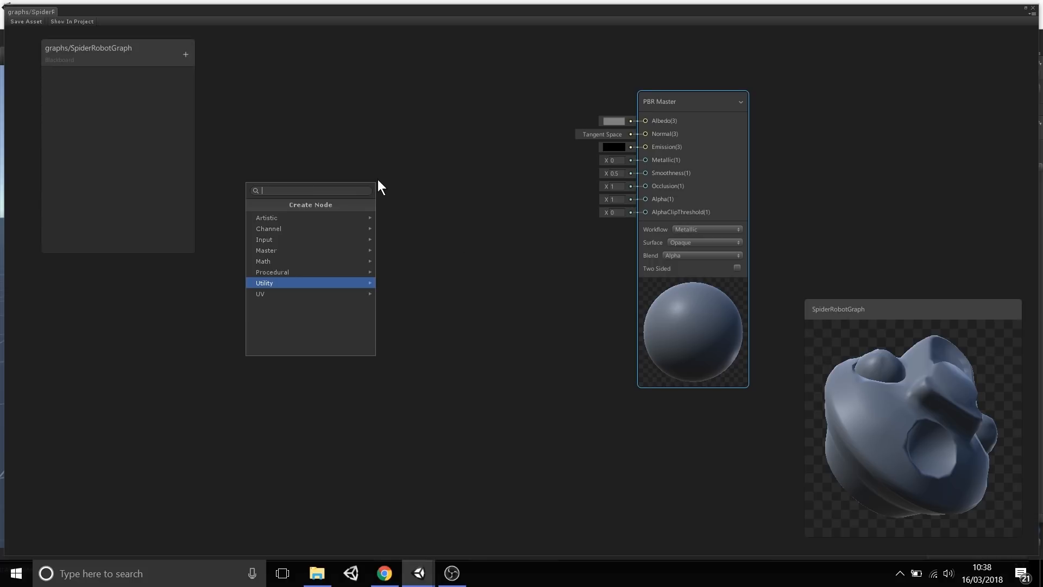
mouse_move(290, 232)
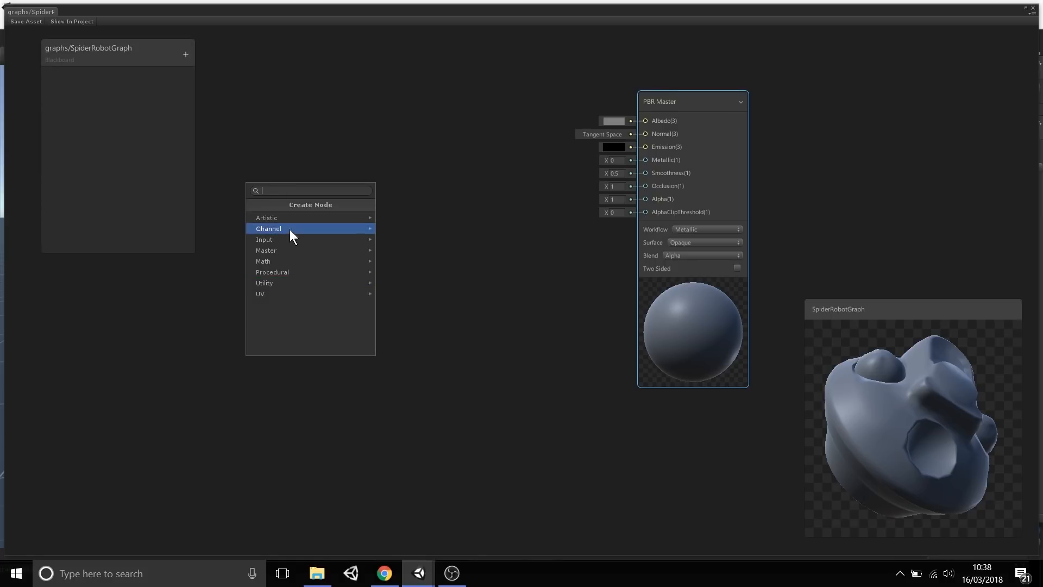
mouse_move(289, 272)
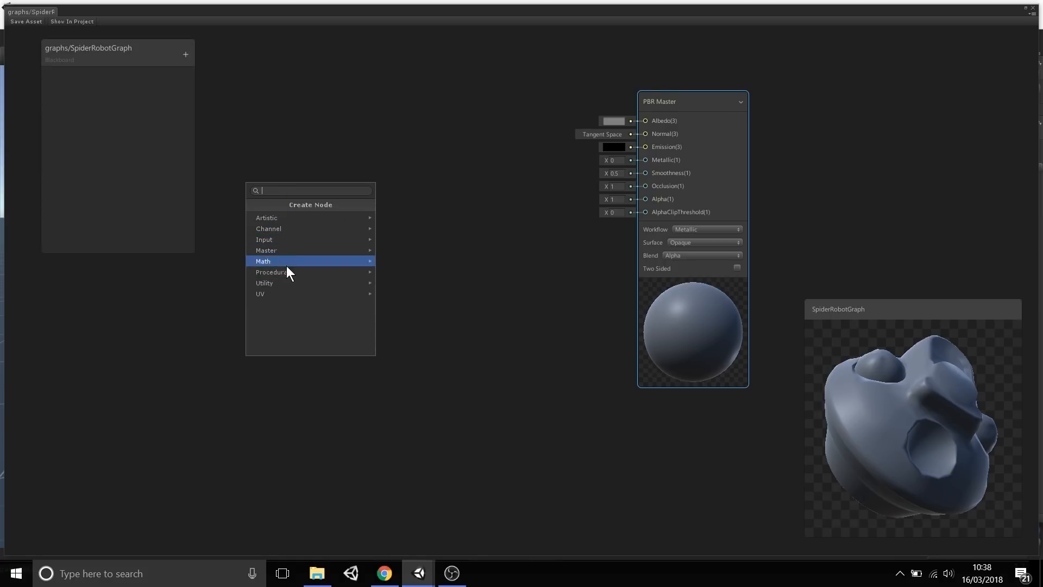
Filter the node search with 'fr' and add a Fresnel Effect node to the canvas.
type("fr")
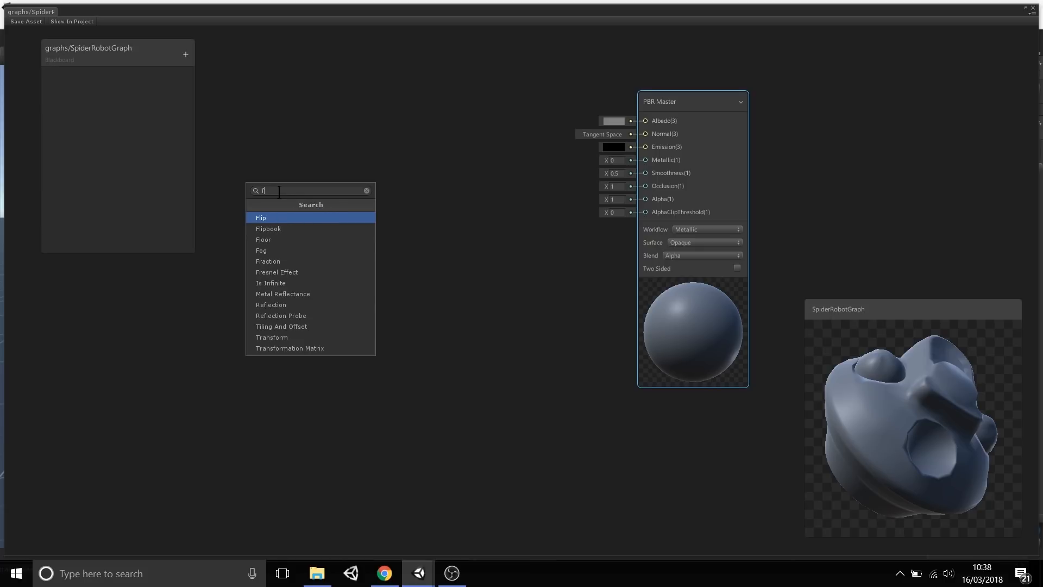
type("r")
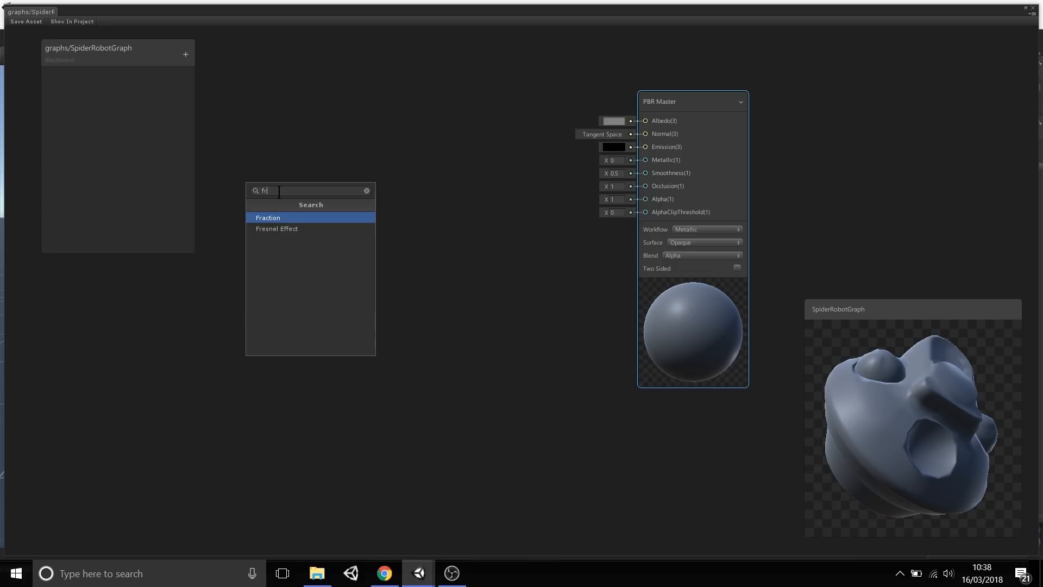
left_click(279, 200)
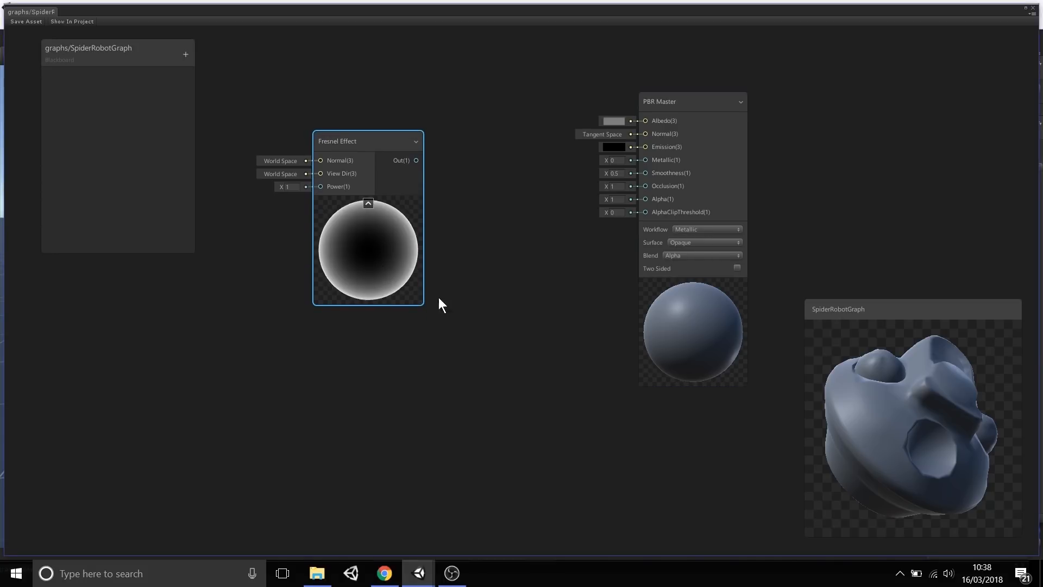
mouse_move(352, 208)
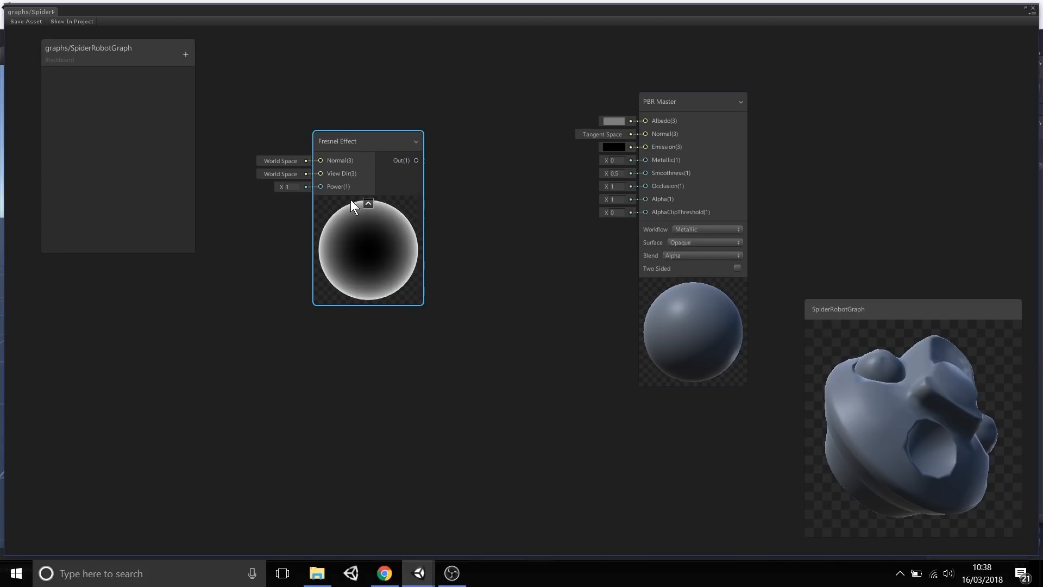
mouse_move(381, 153)
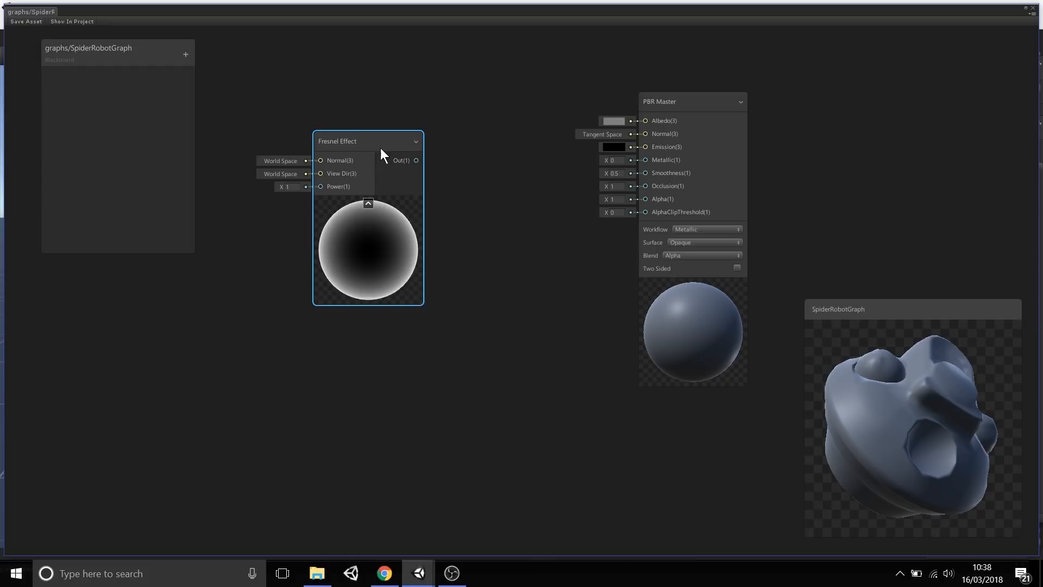
Reposition the Fresnel Effect node on the canvas to sit left of the PBR Master.
left_click_drag(368, 140, 376, 165)
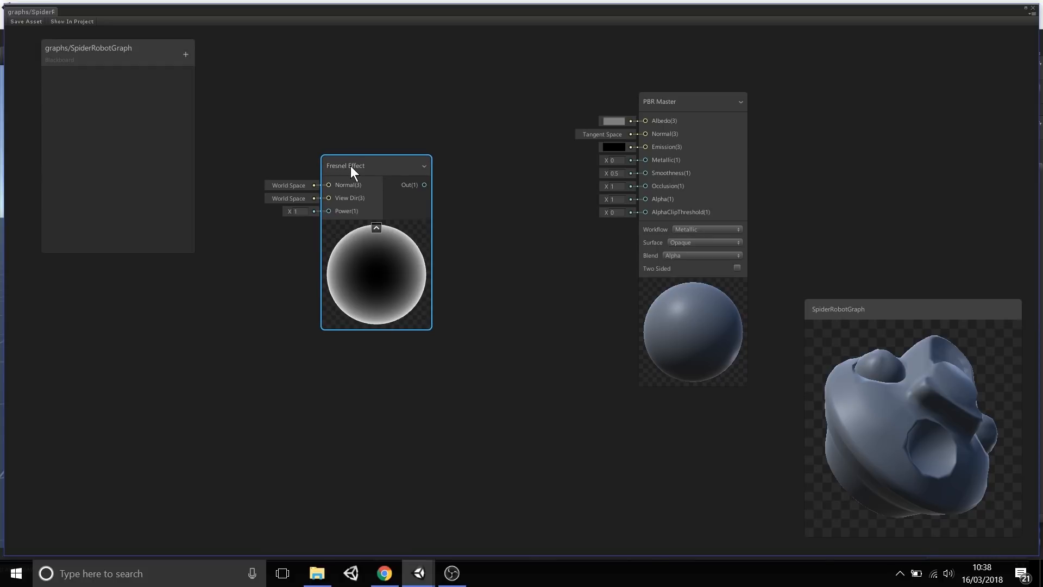
mouse_move(345, 207)
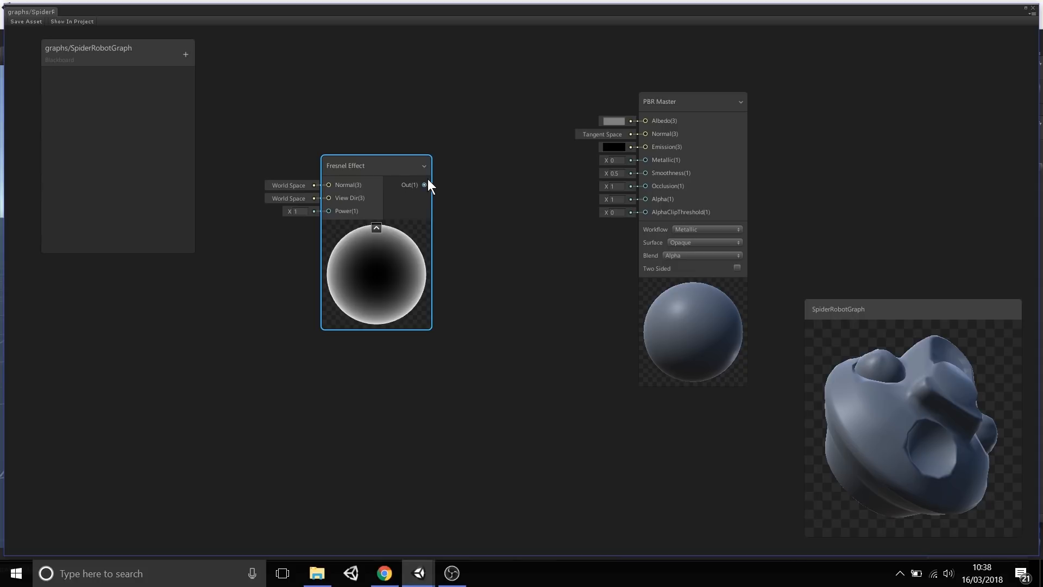
mouse_move(434, 218)
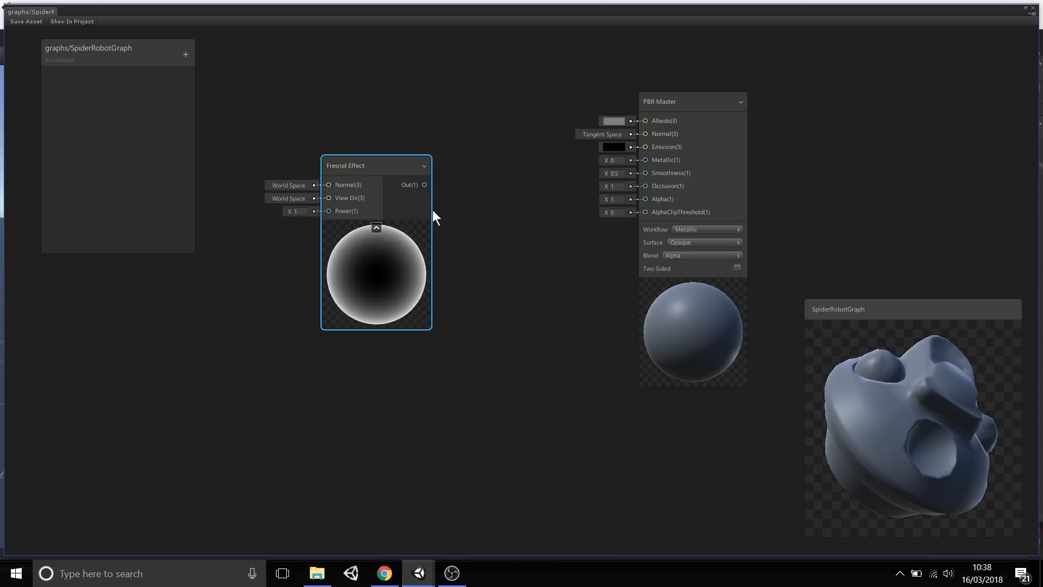
mouse_move(389, 179)
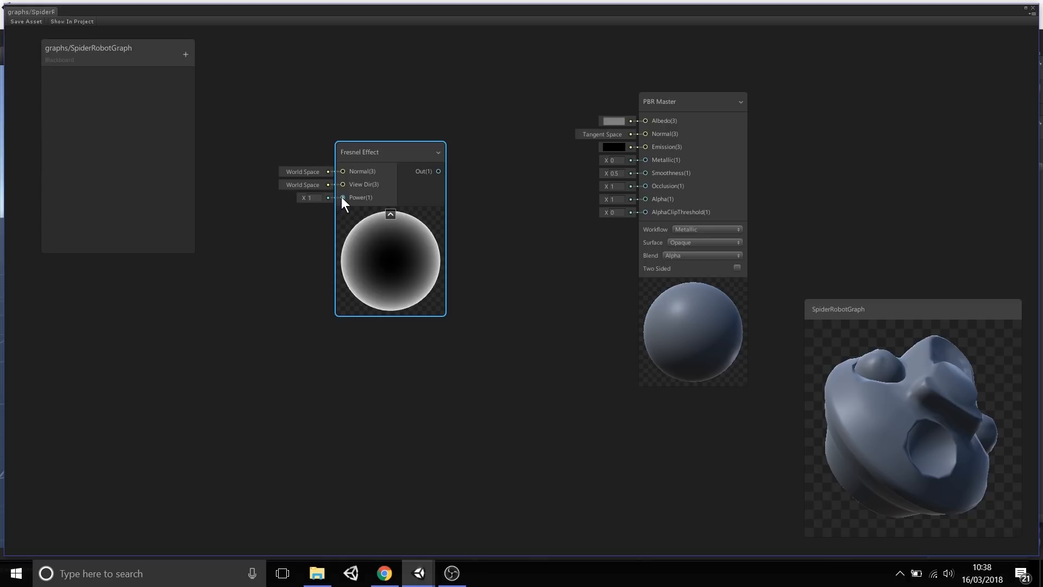
left_click_drag(313, 198, 307, 197)
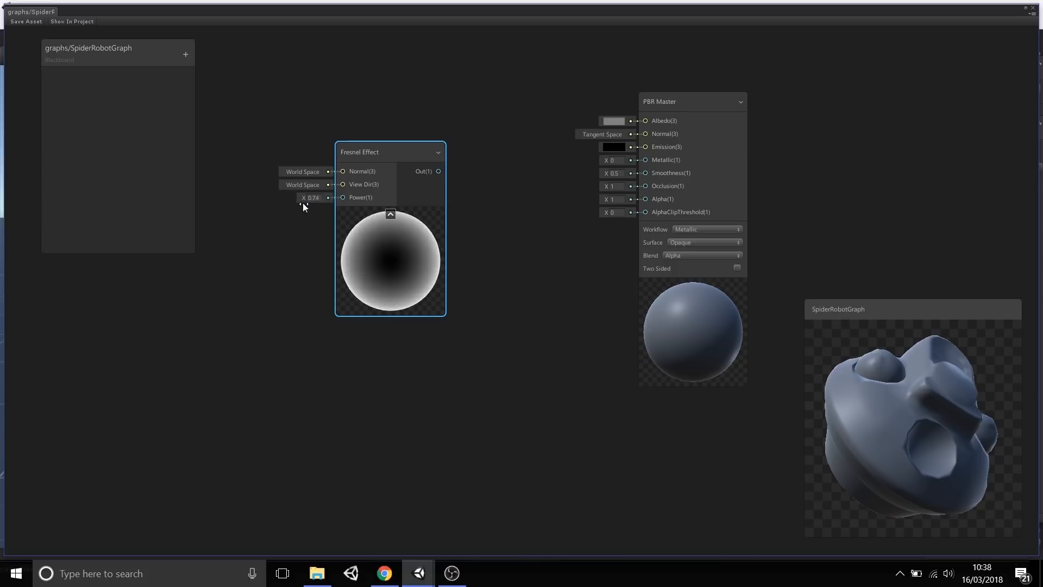
left_click_drag(313, 197, 306, 198)
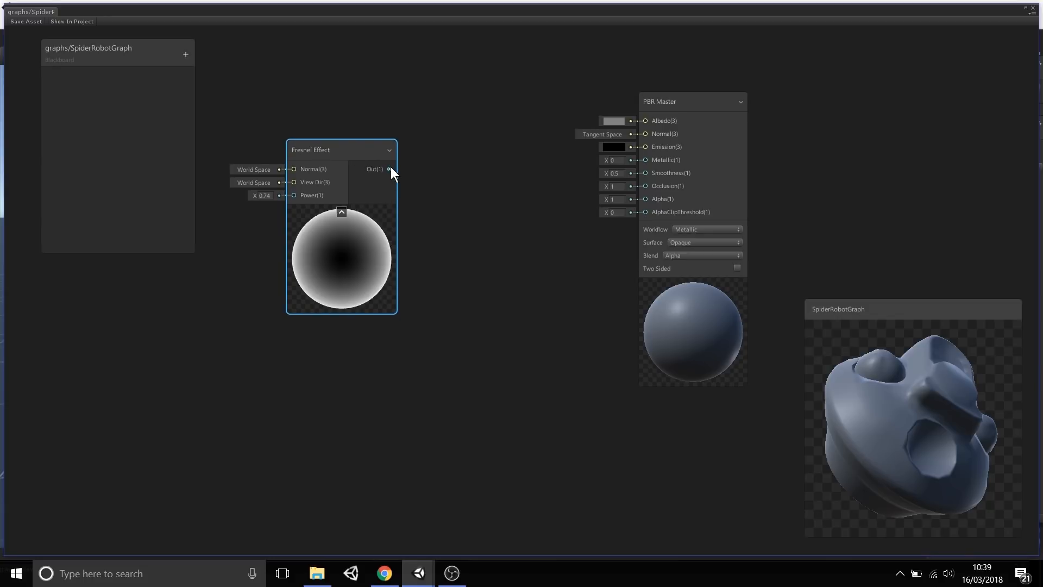
mouse_move(309, 265)
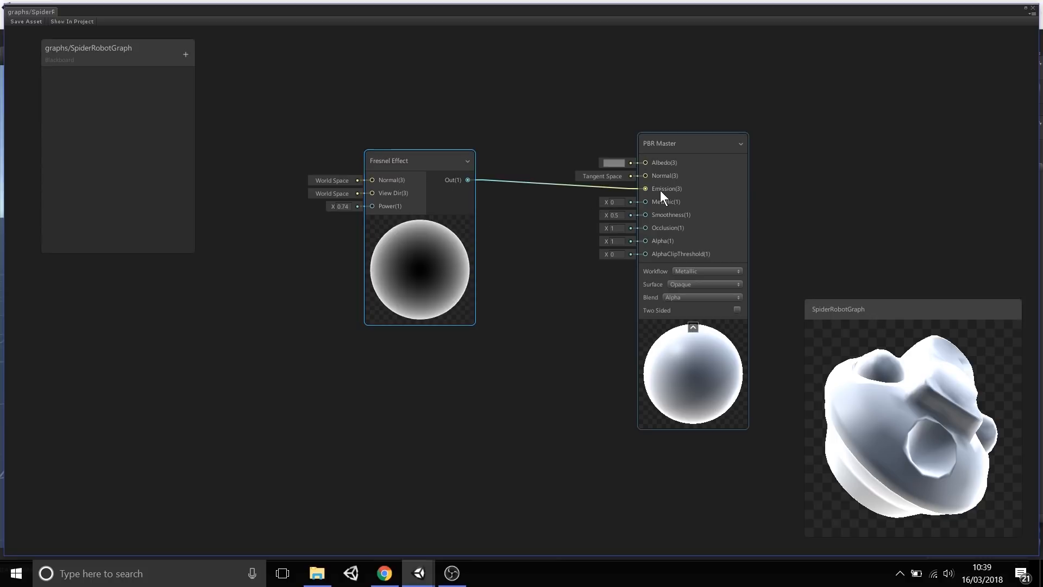
mouse_move(912, 454)
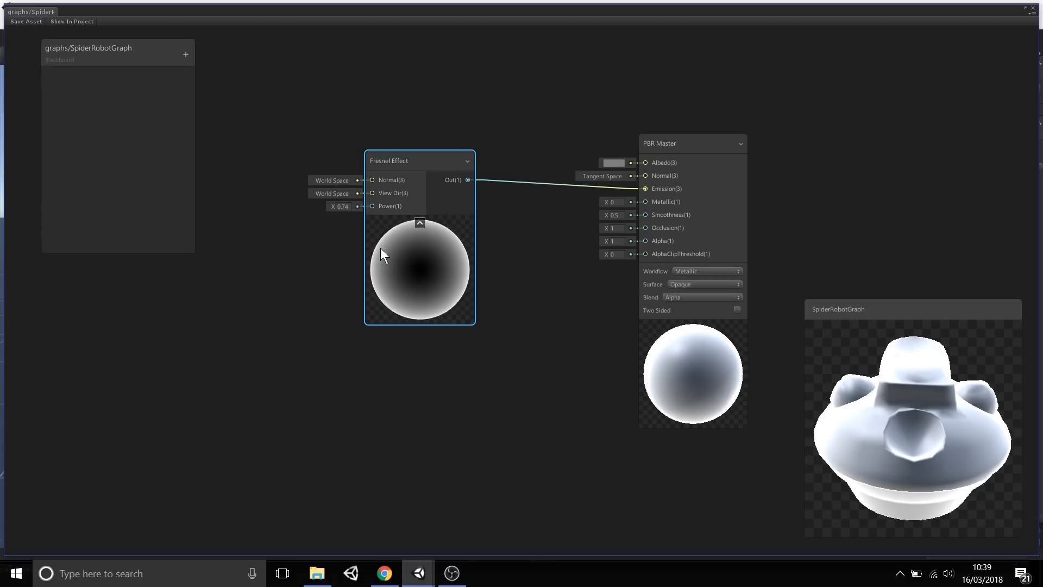
mouse_move(336, 247)
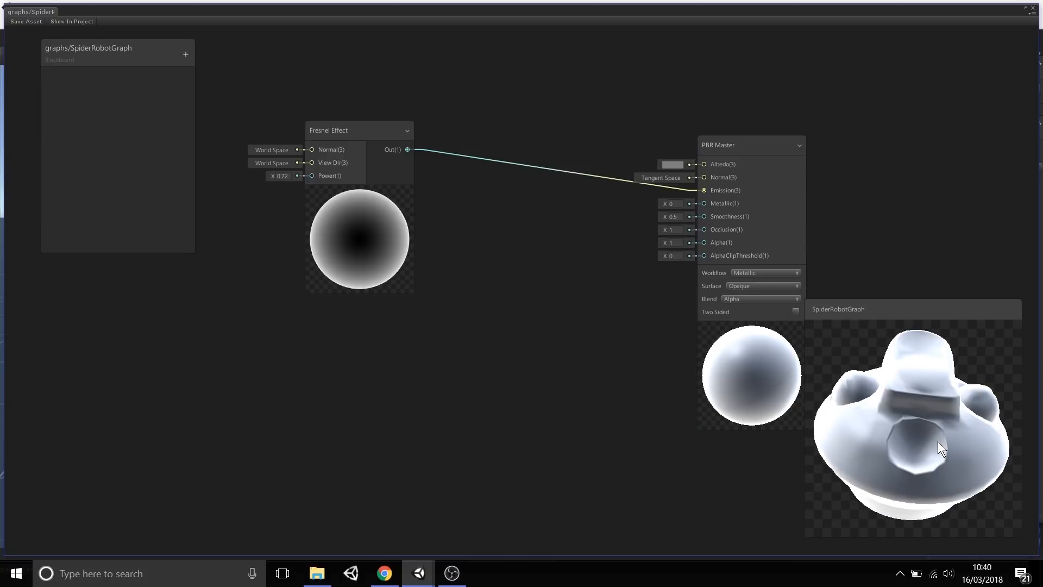
mouse_move(538, 334)
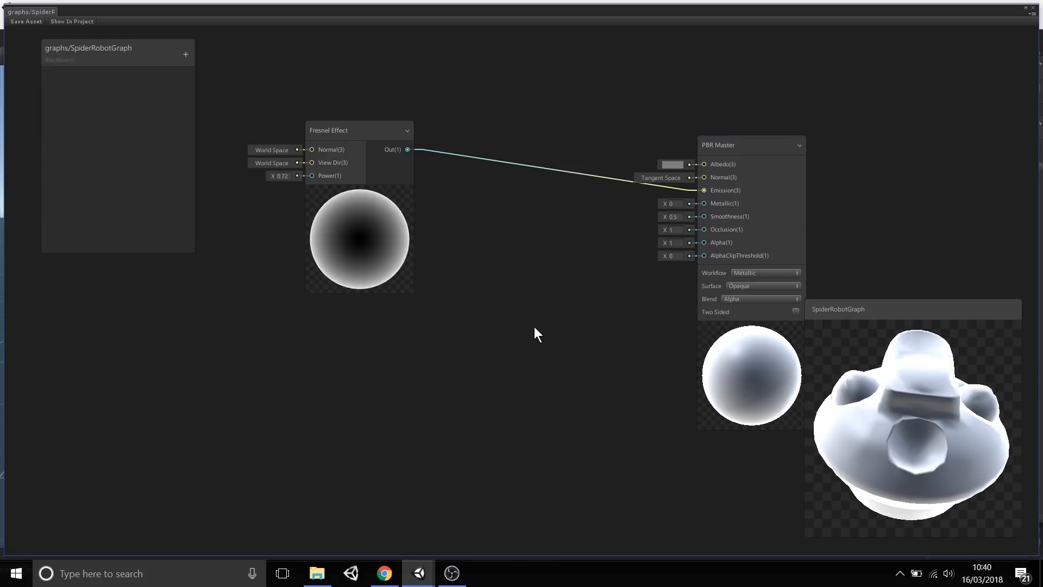
mouse_move(419, 359)
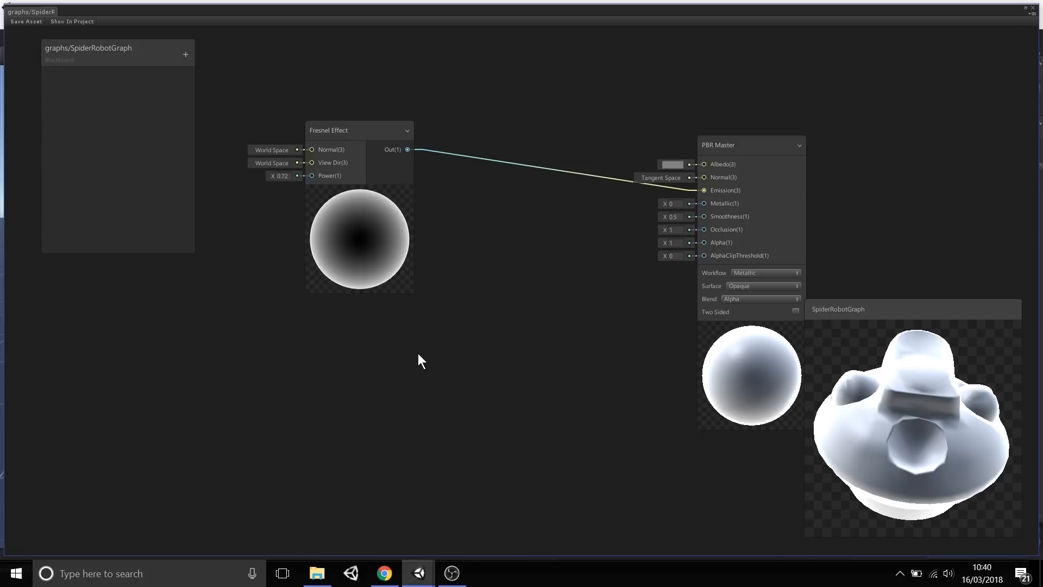
mouse_move(72, 79)
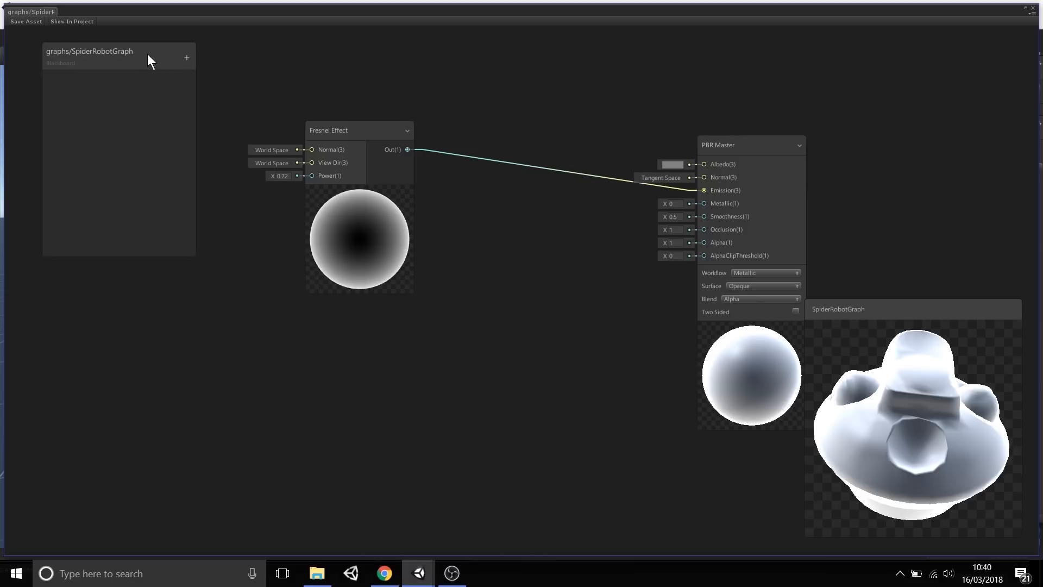
Show the Blackboard's property-type list with Vector, Color, Texture, Cubemap and Boolean options.
left_click(187, 58)
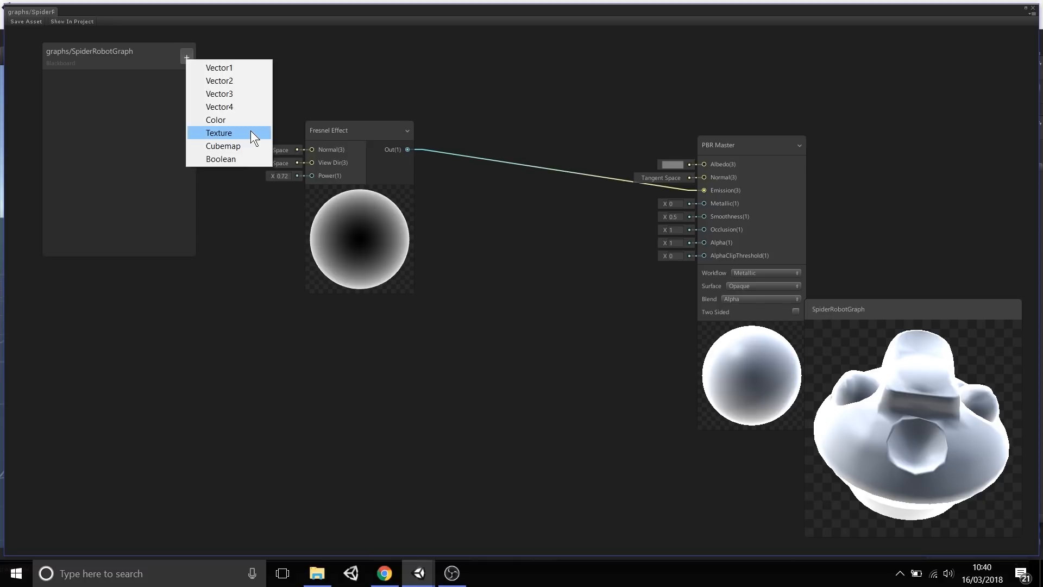
mouse_move(251, 124)
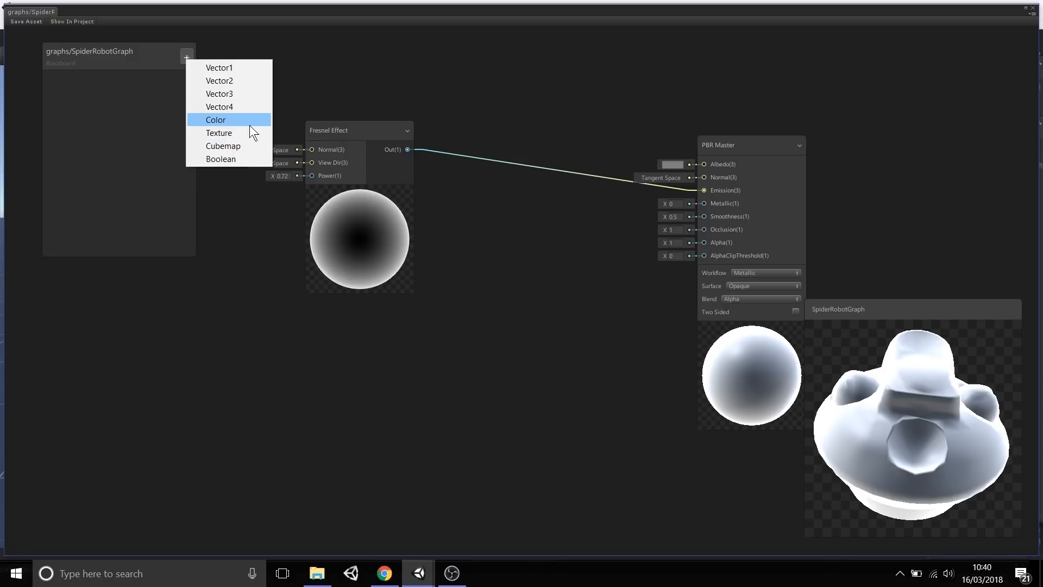
mouse_move(257, 129)
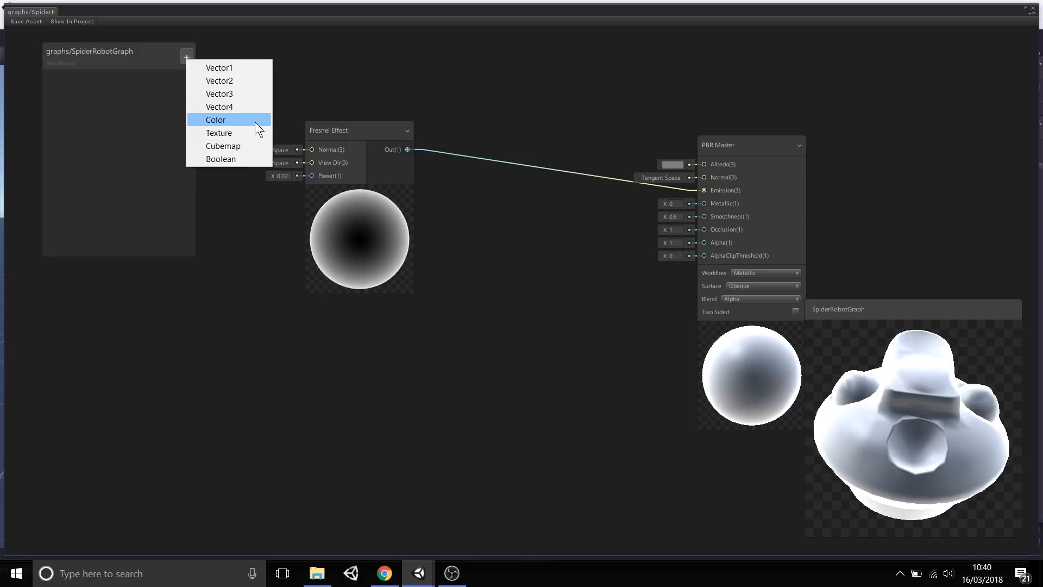
mouse_move(258, 117)
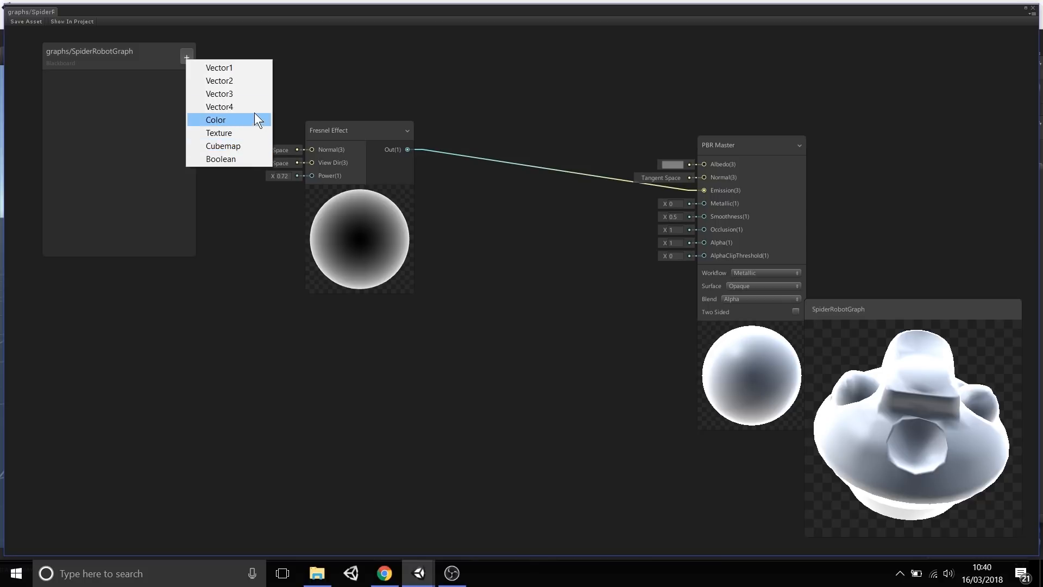
mouse_move(219, 68)
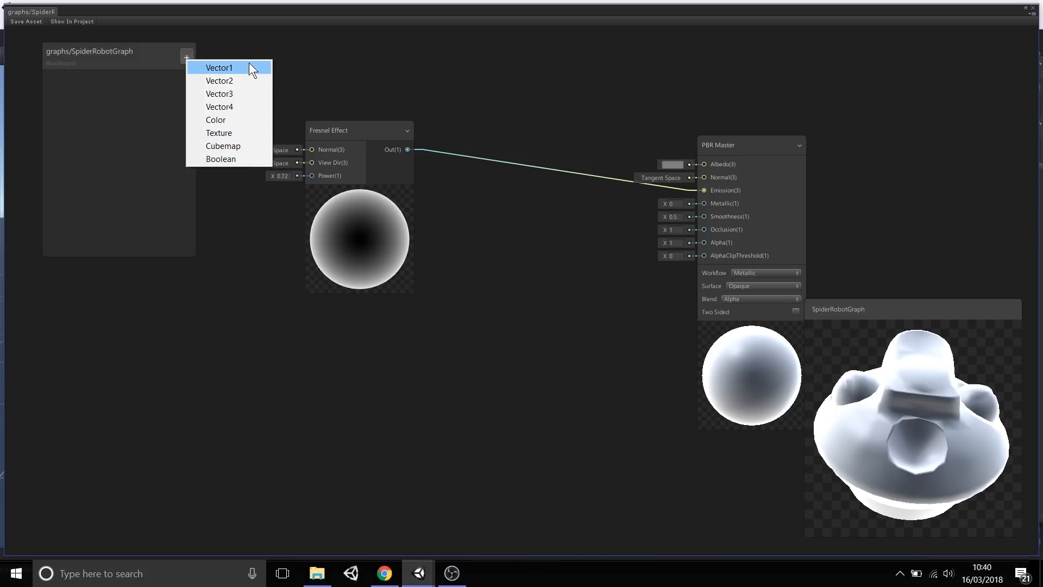
mouse_move(251, 83)
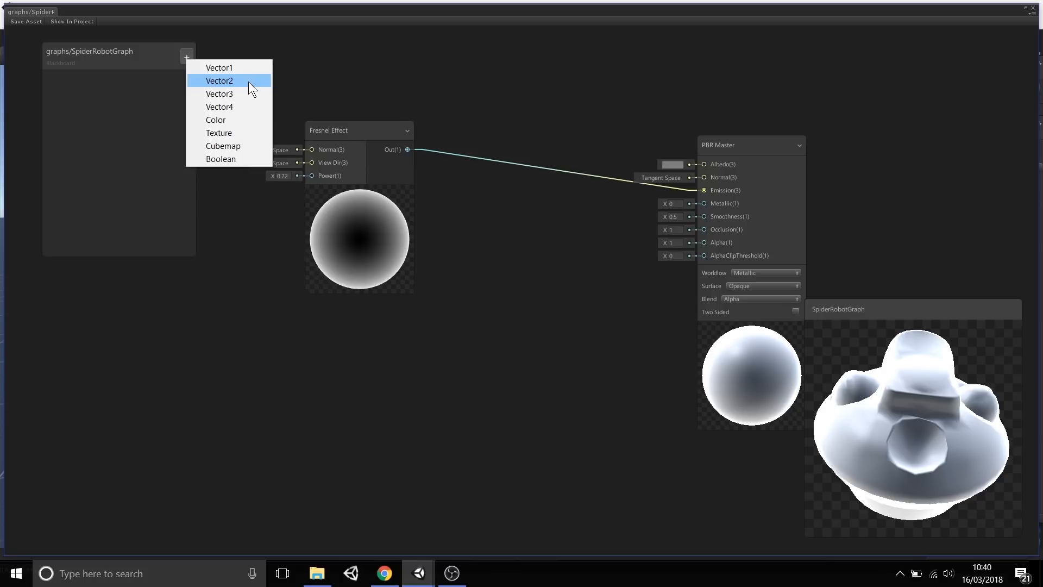
mouse_move(251, 97)
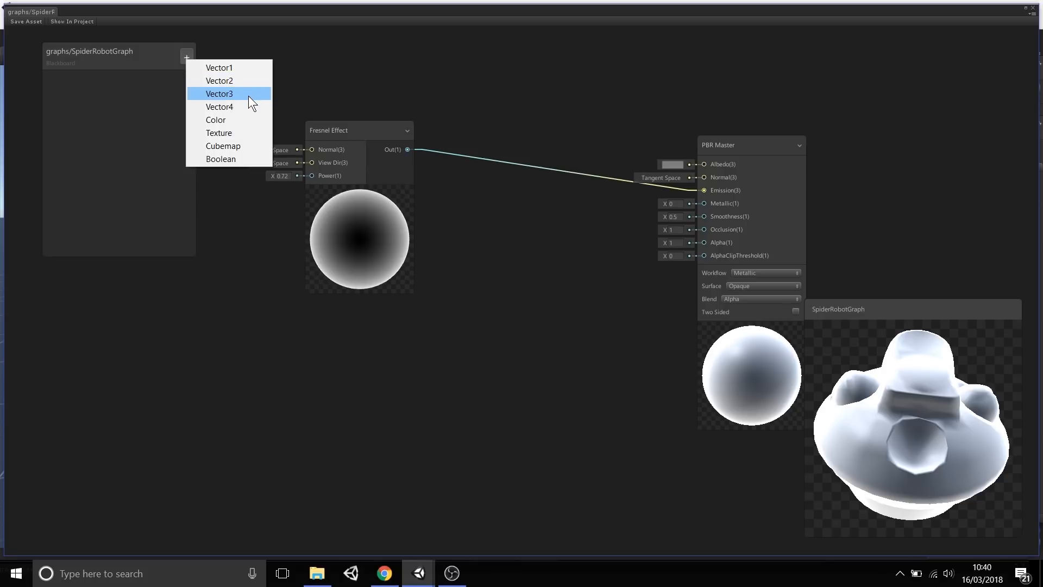
mouse_move(244, 123)
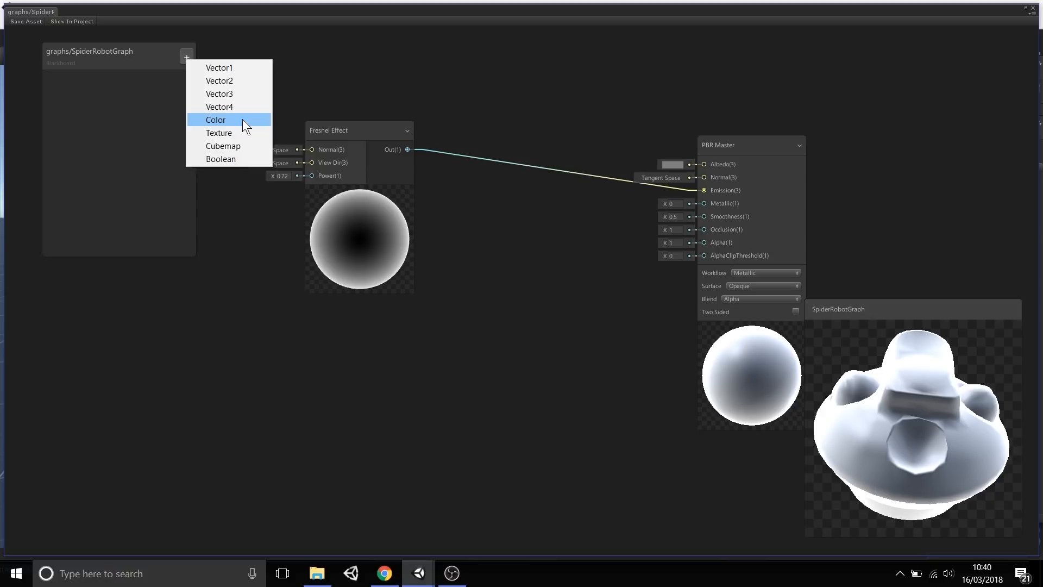
mouse_move(238, 128)
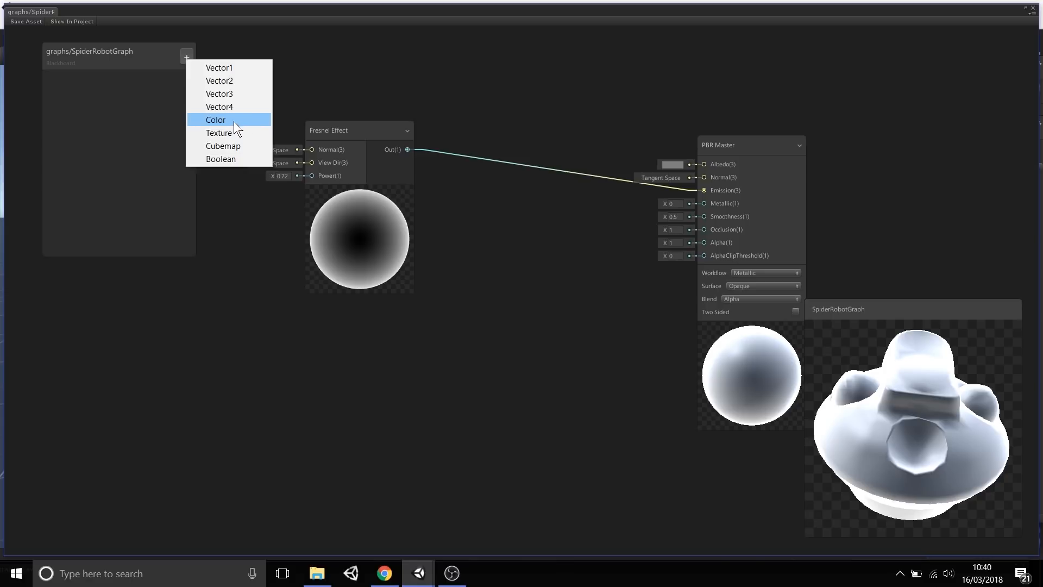
Create a Color property named Fresnel Color and make its default colour yellow.
left_click(215, 120)
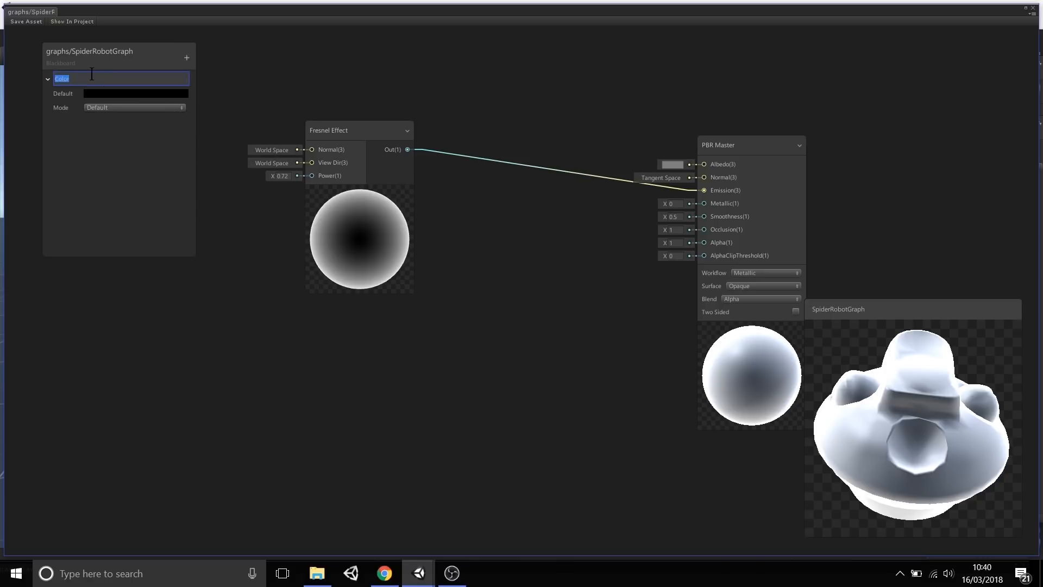
type("Fresnel")
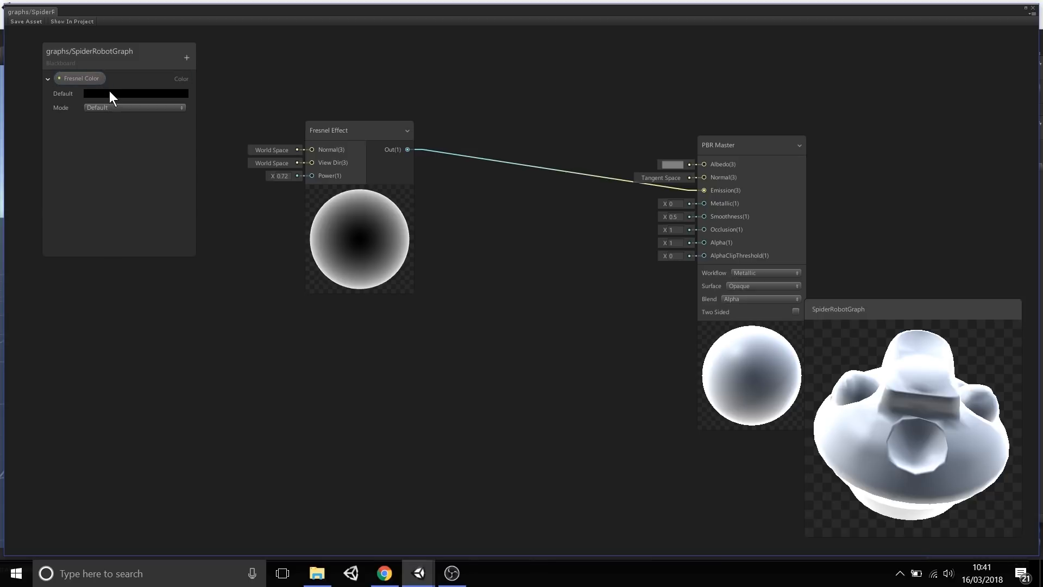
left_click(136, 94)
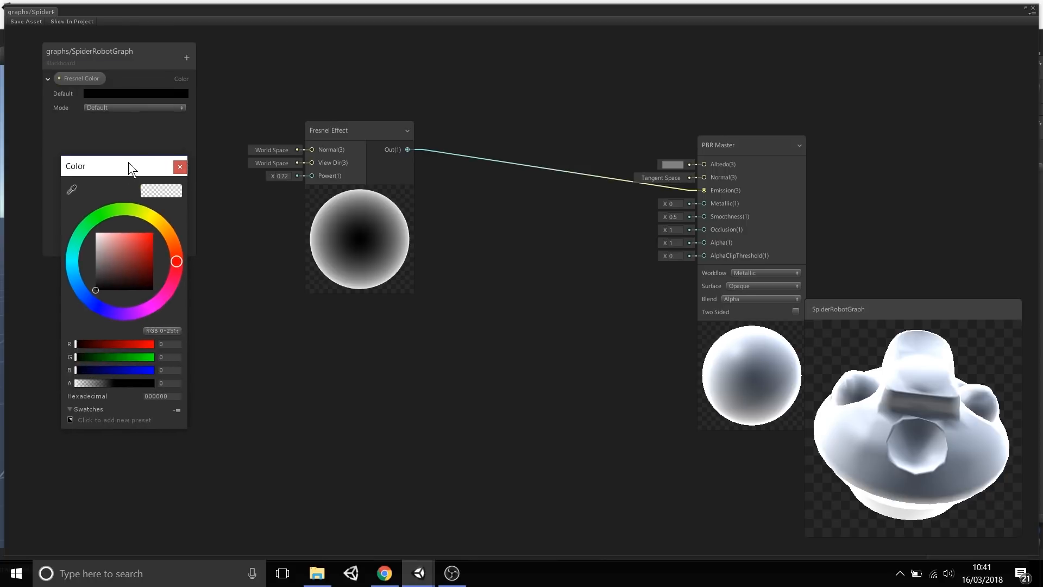
mouse_move(128, 99)
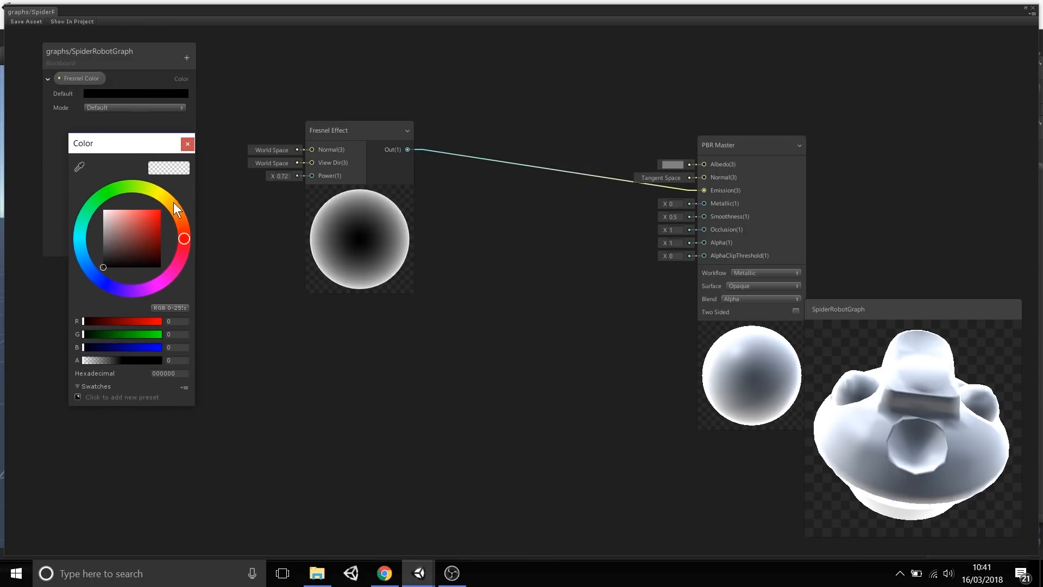
left_click(160, 195)
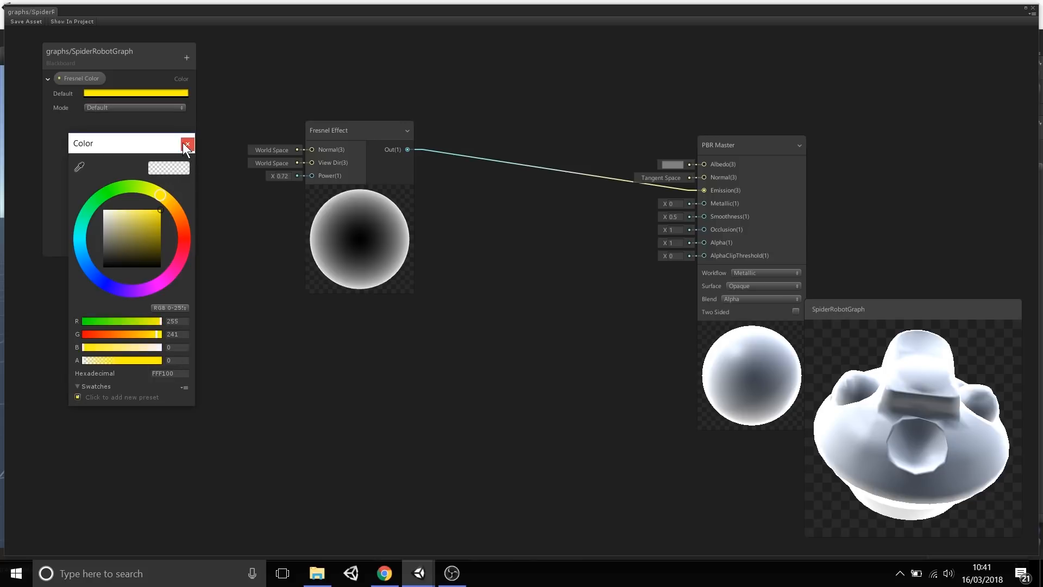
left_click(187, 145)
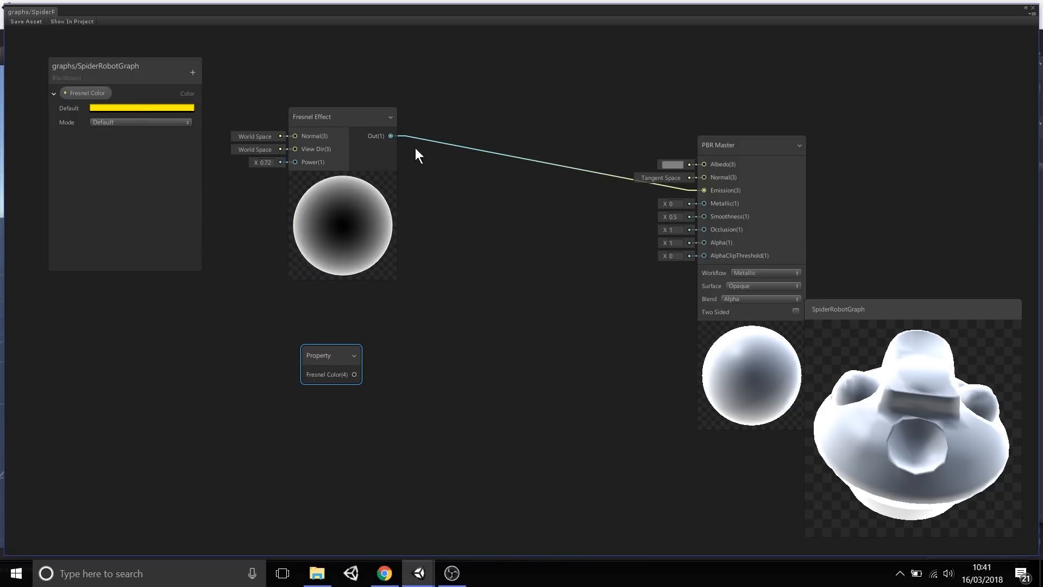
mouse_move(109, 144)
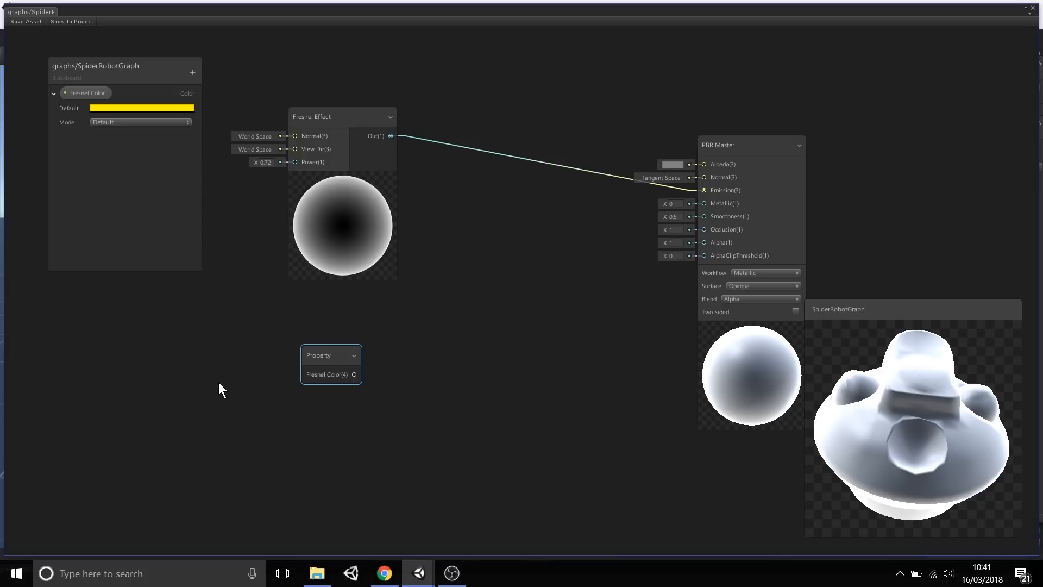
mouse_move(260, 337)
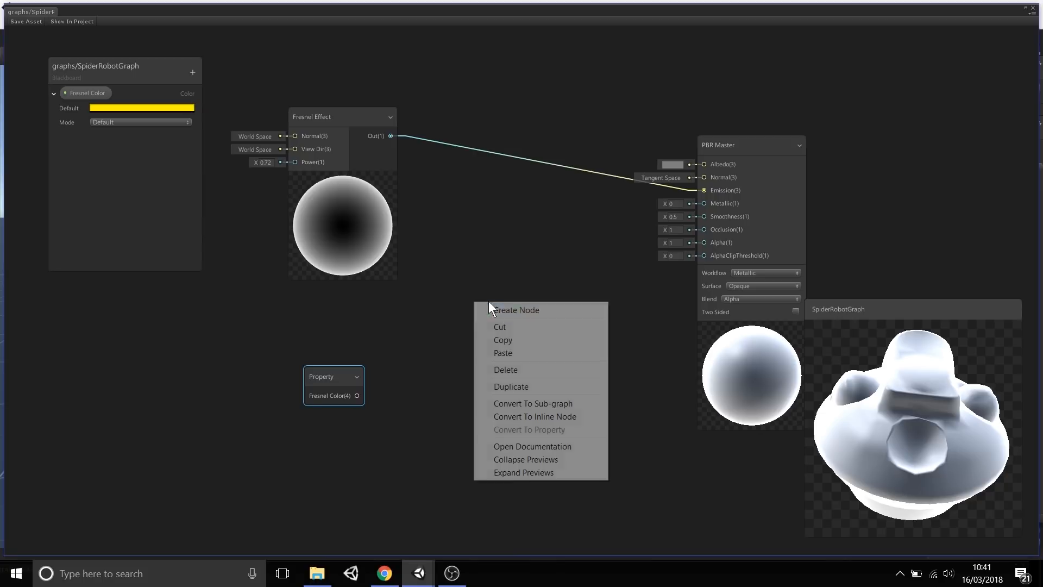
Search the node creation menu for 'mult' to find the Multiply node.
left_click(515, 310)
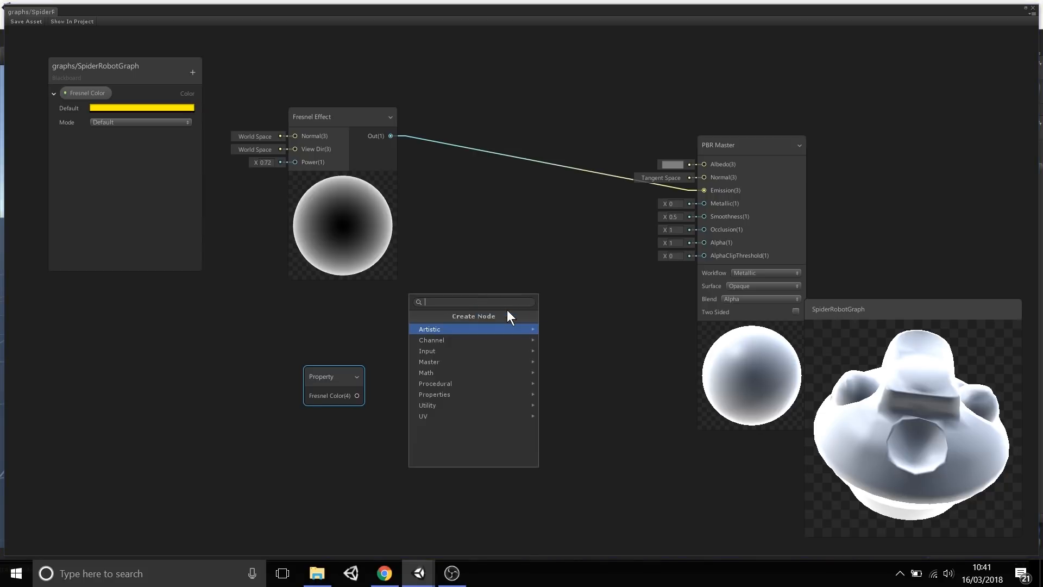
type("mult")
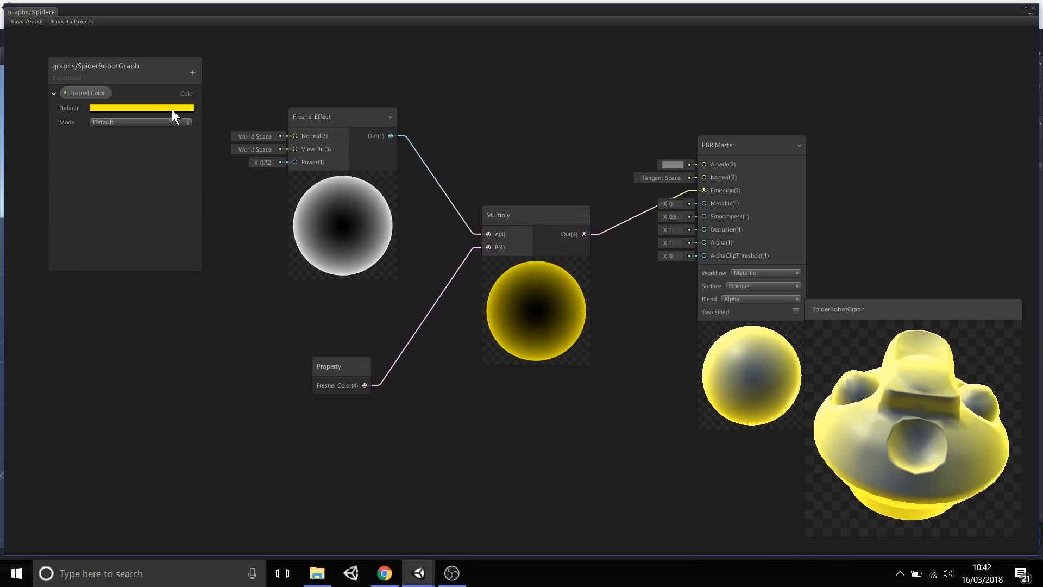
Change the Fresnel Color default swatch to green on the colour wheel.
left_click(141, 107)
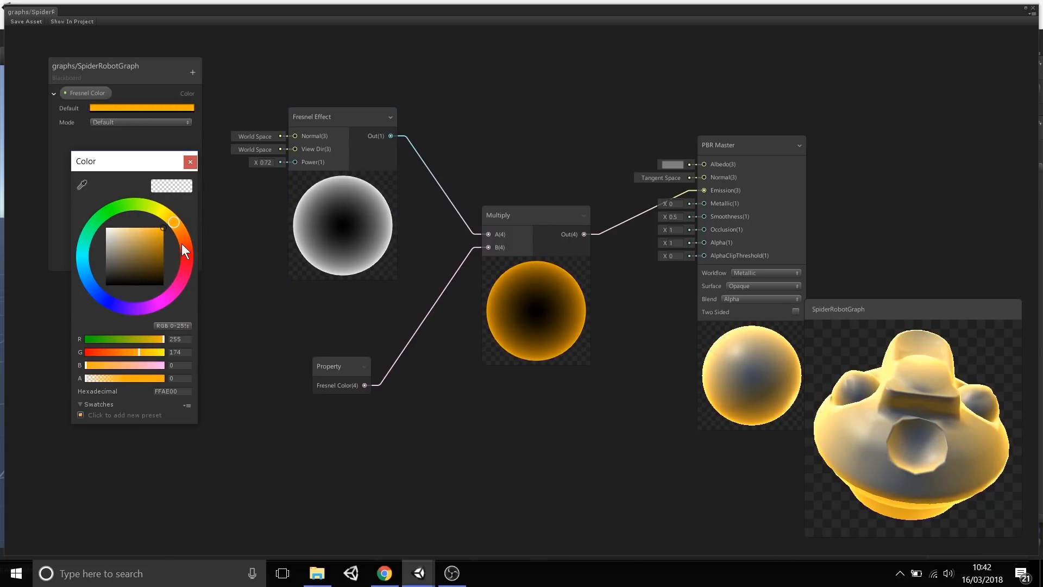
left_click(96, 219)
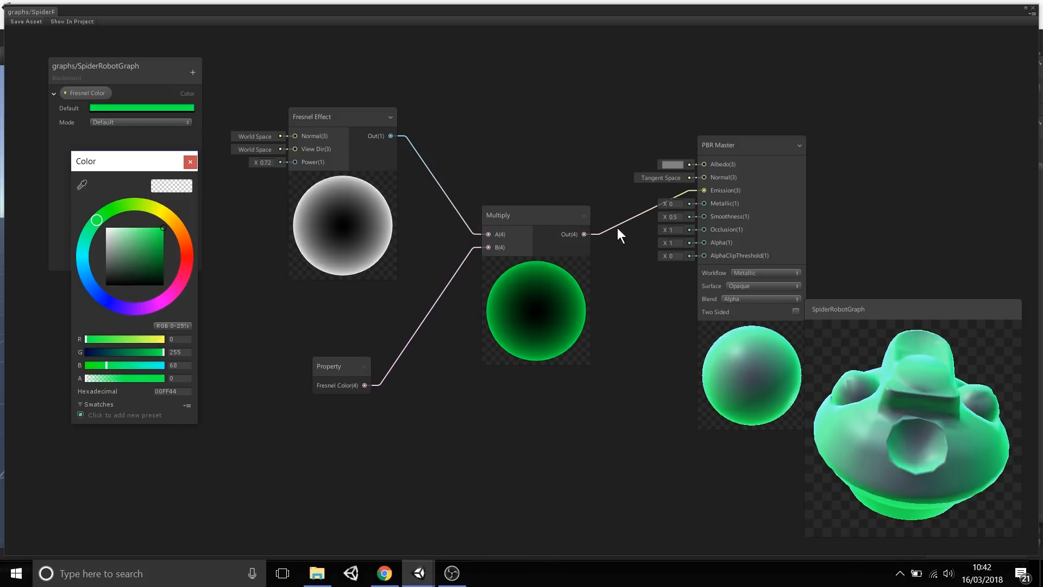